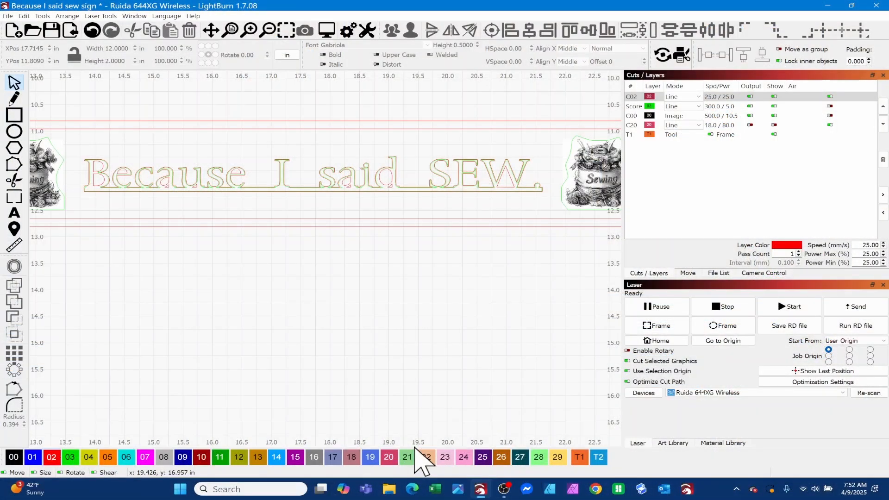
mouse_move(425, 460)
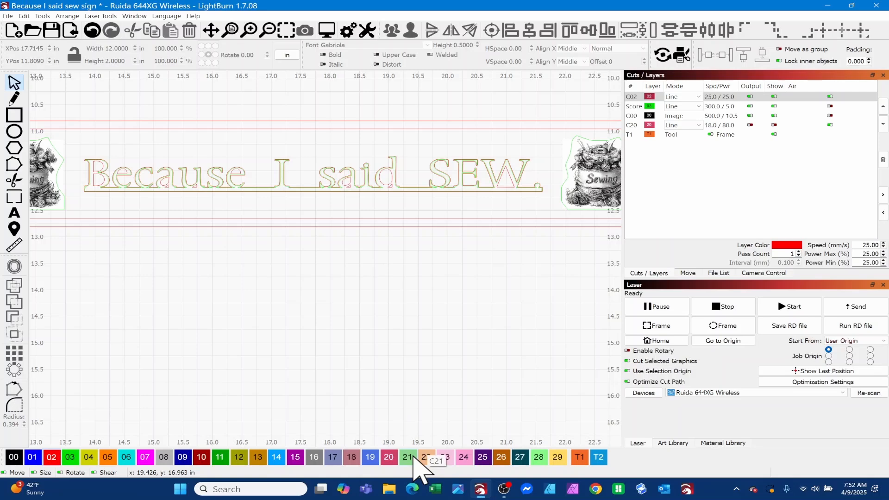
mouse_move(718, 233)
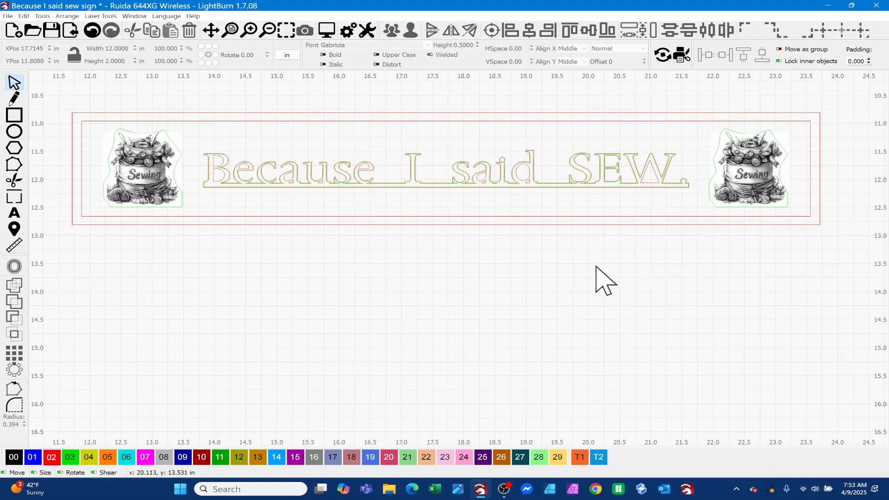
mouse_move(447, 315)
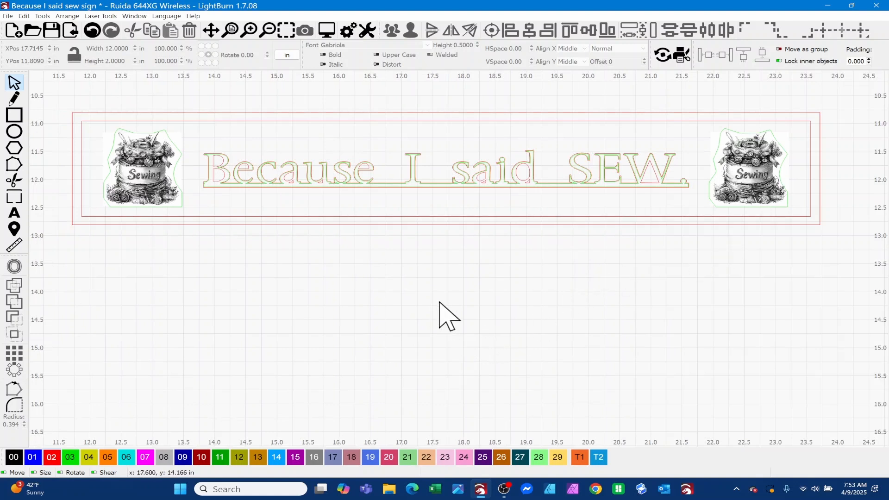
mouse_move(179, 278)
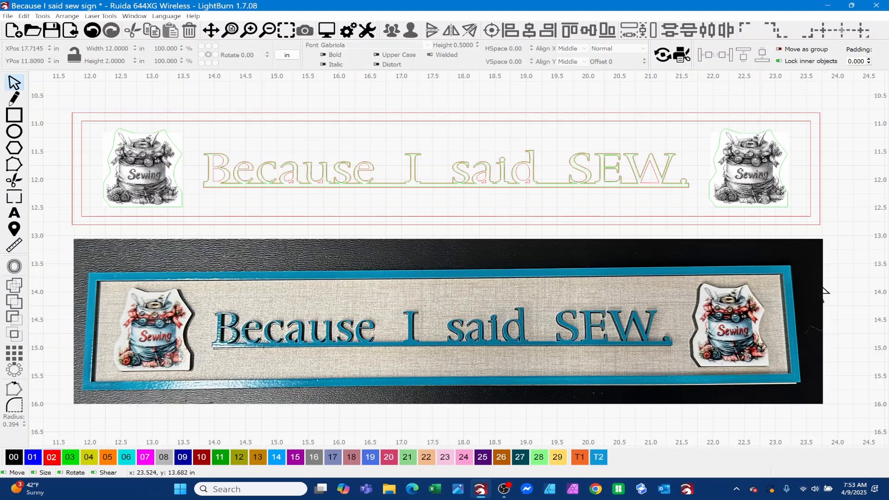
mouse_move(129, 234)
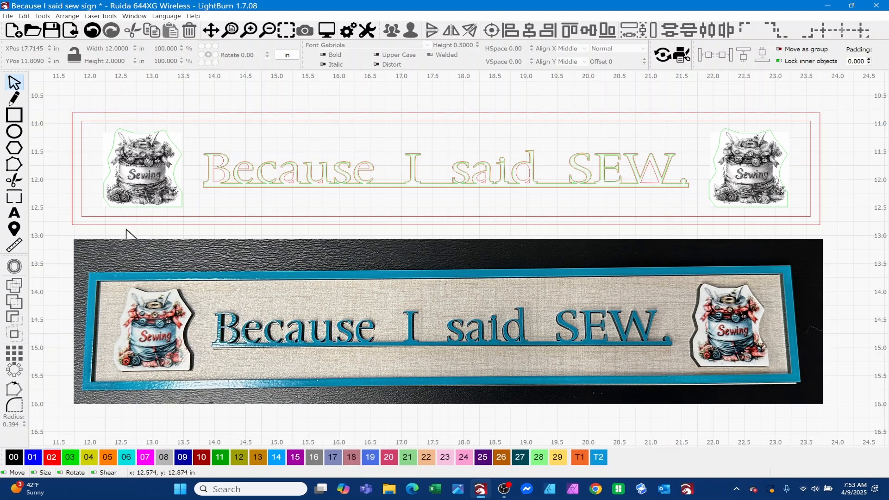
mouse_move(68, 116)
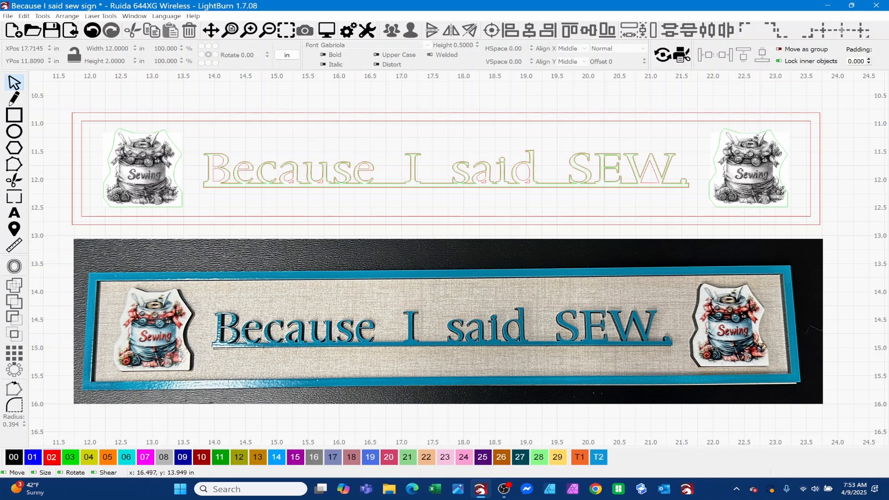
mouse_move(91, 230)
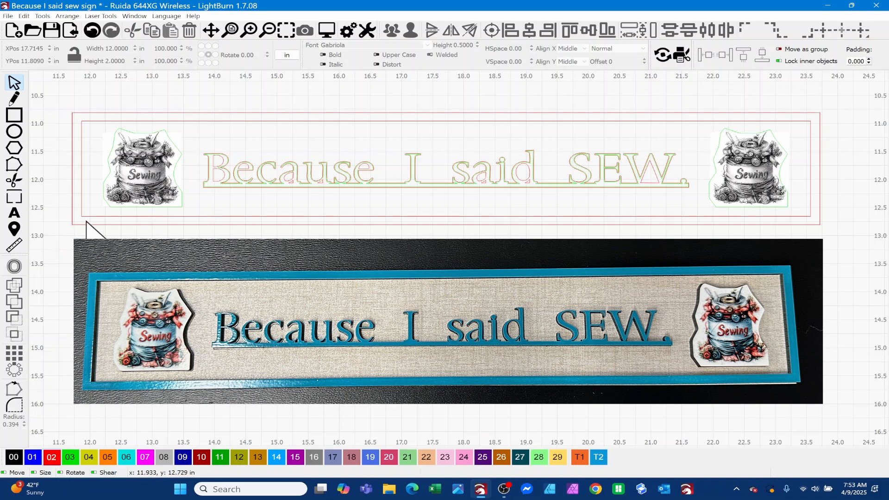
mouse_move(740, 121)
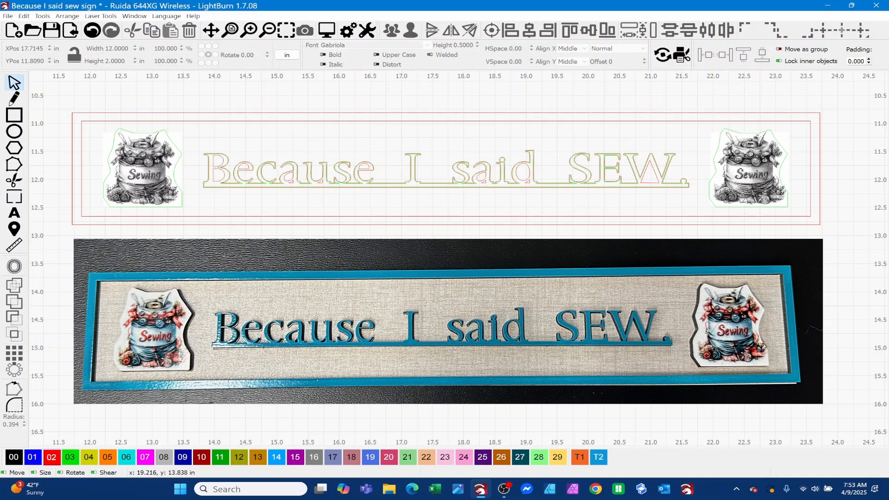
mouse_move(451, 221)
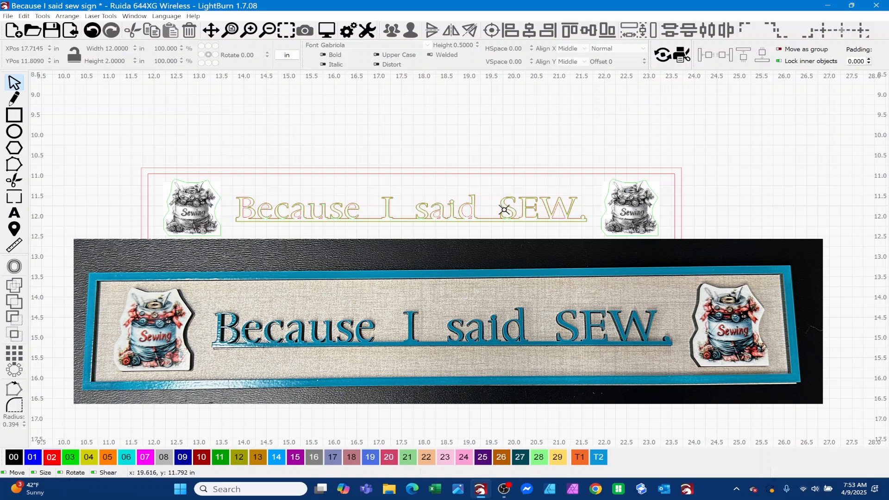
mouse_move(456, 234)
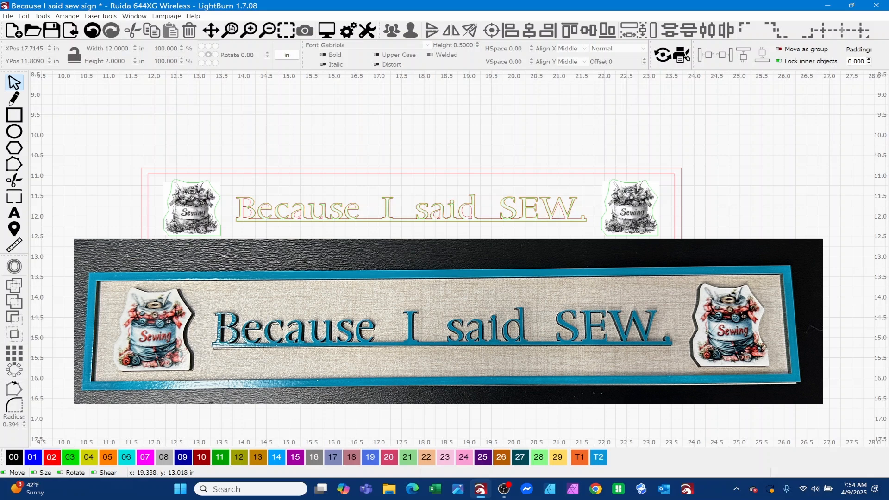
mouse_move(169, 210)
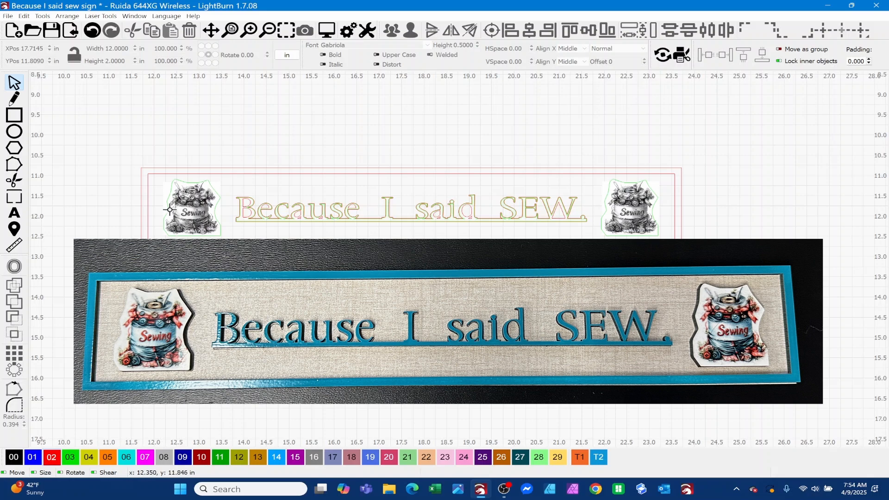
mouse_move(182, 212)
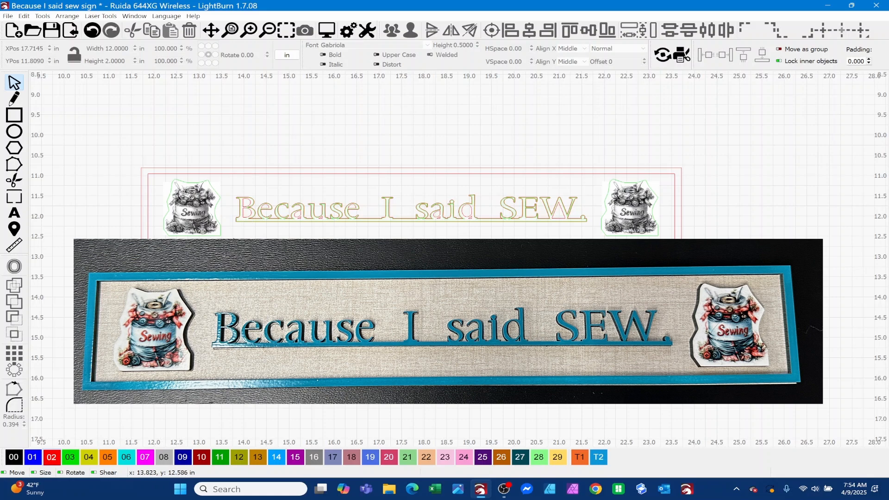
mouse_move(531, 174)
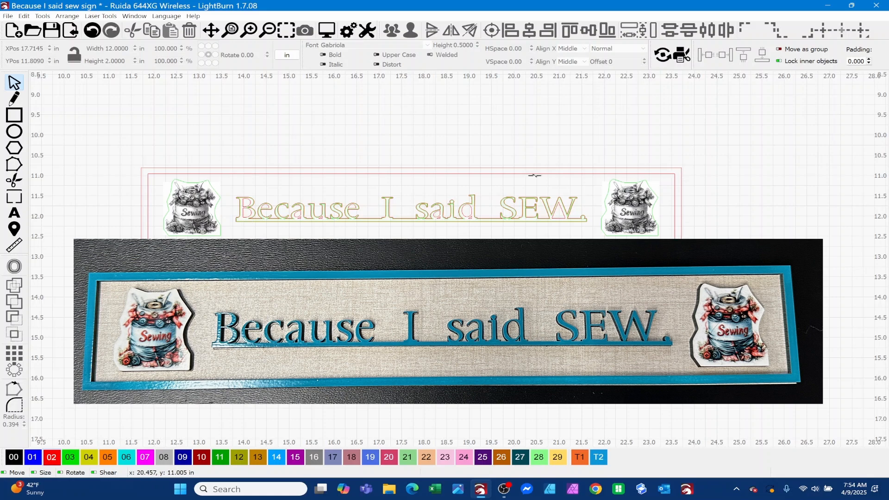
mouse_move(258, 220)
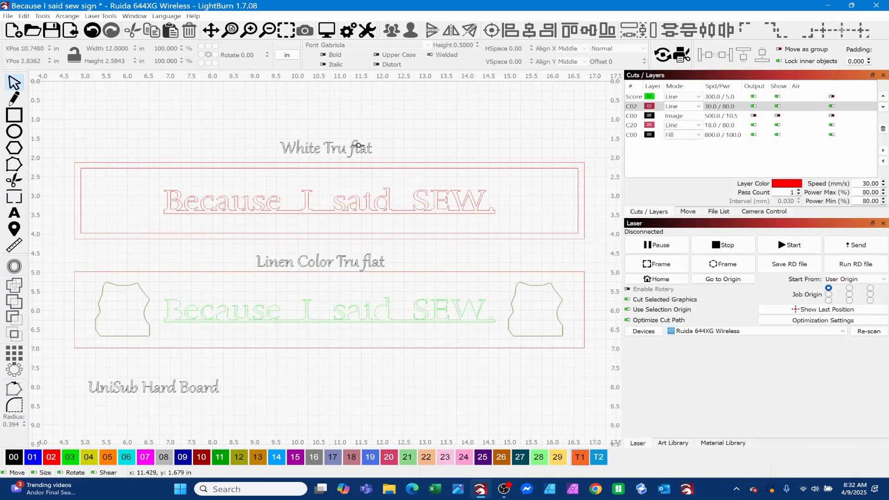
mouse_move(77, 209)
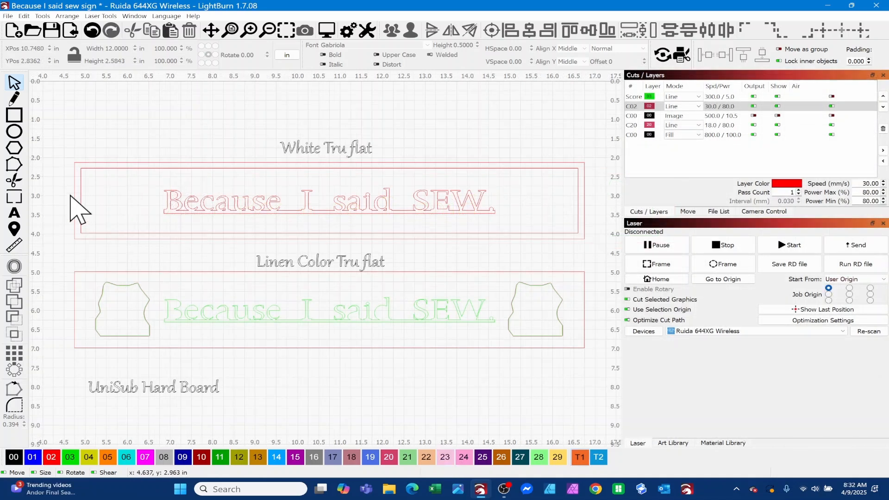
mouse_move(111, 204)
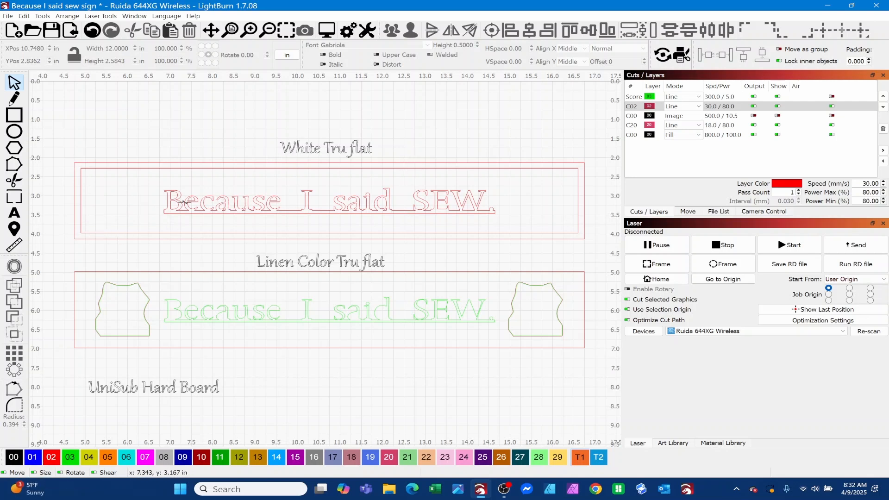
mouse_move(454, 198)
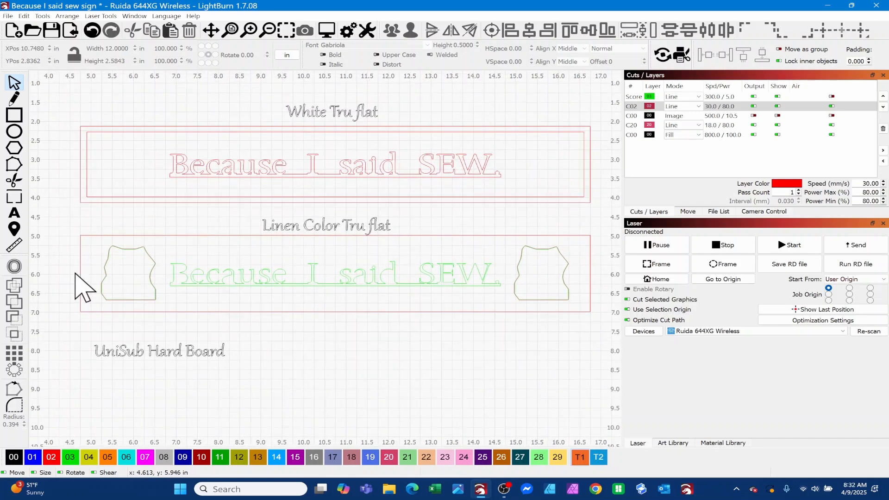
mouse_move(119, 255)
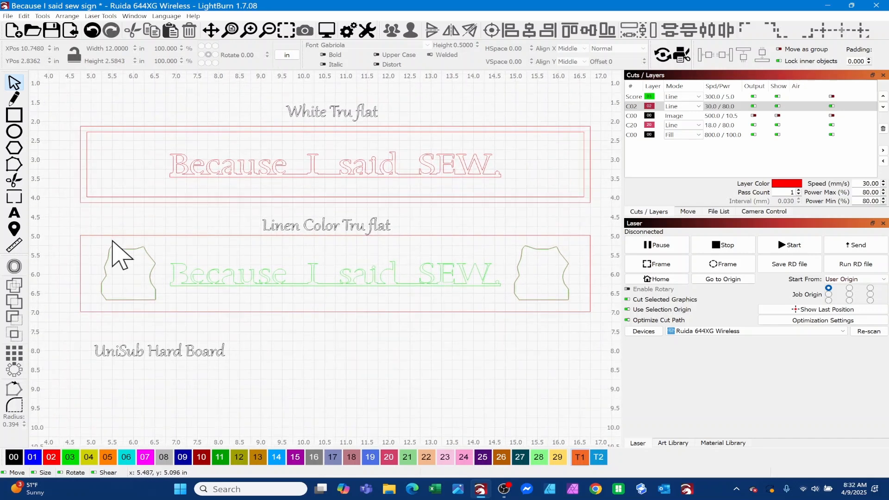
mouse_move(596, 255)
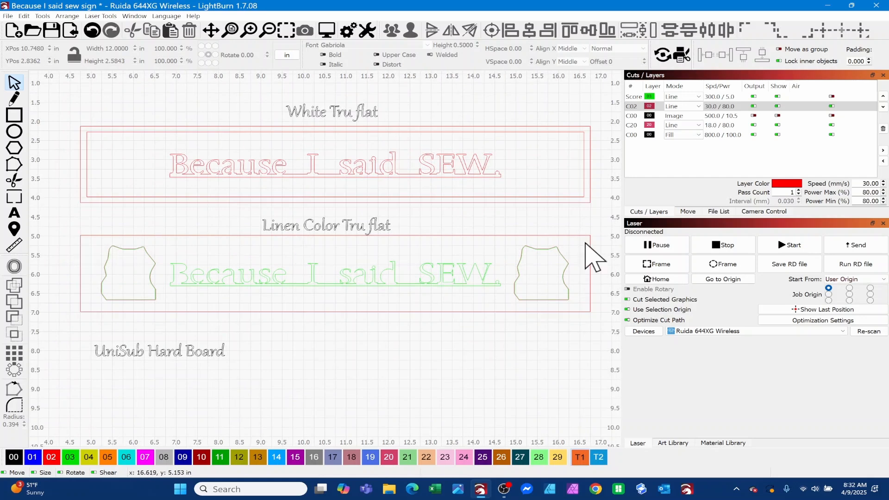
mouse_move(581, 337)
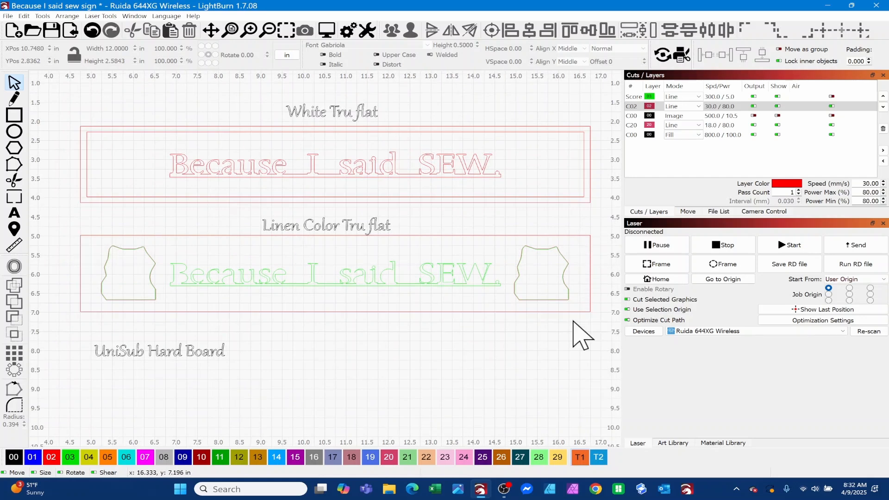
mouse_move(138, 331)
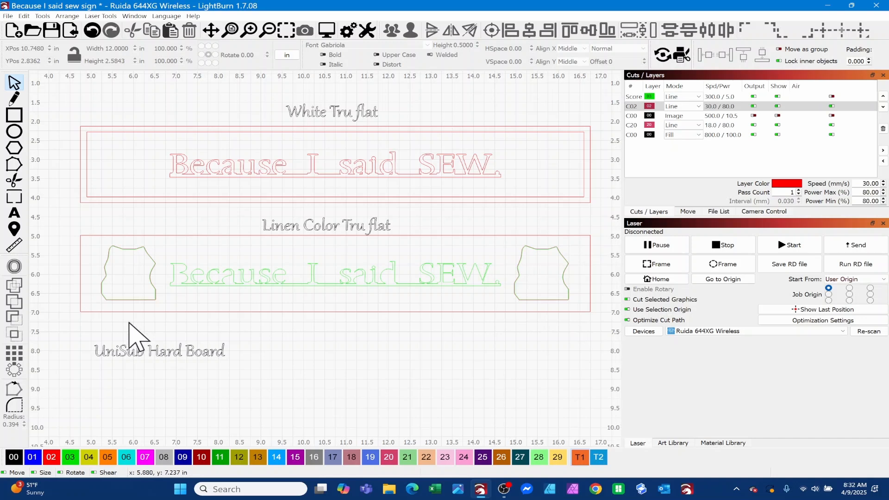
mouse_move(421, 278)
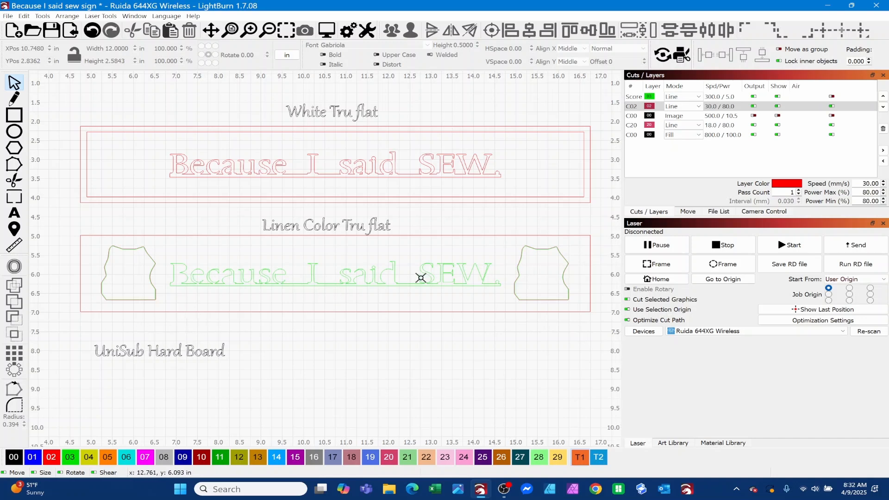
mouse_move(190, 275)
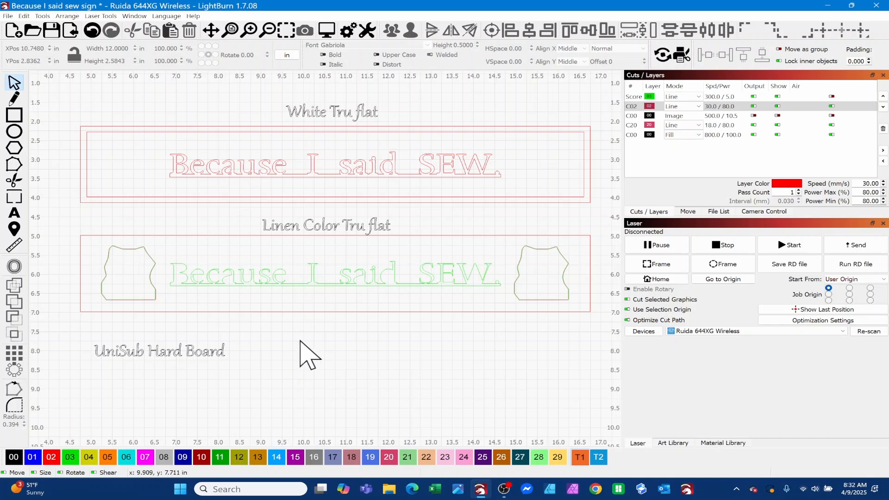
mouse_move(308, 349)
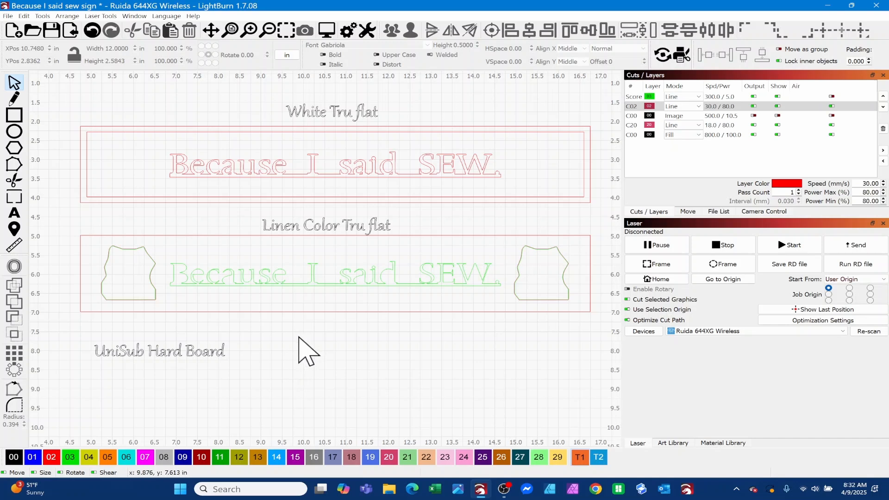
mouse_move(308, 340)
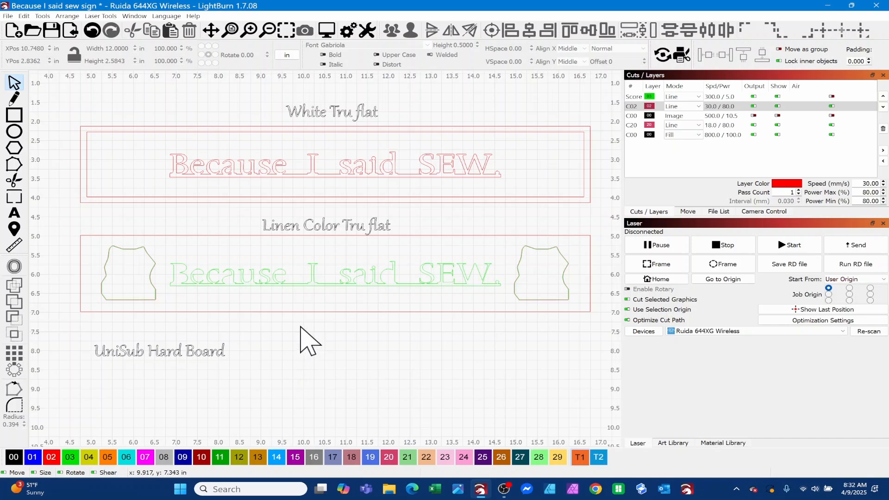
mouse_move(23, 482)
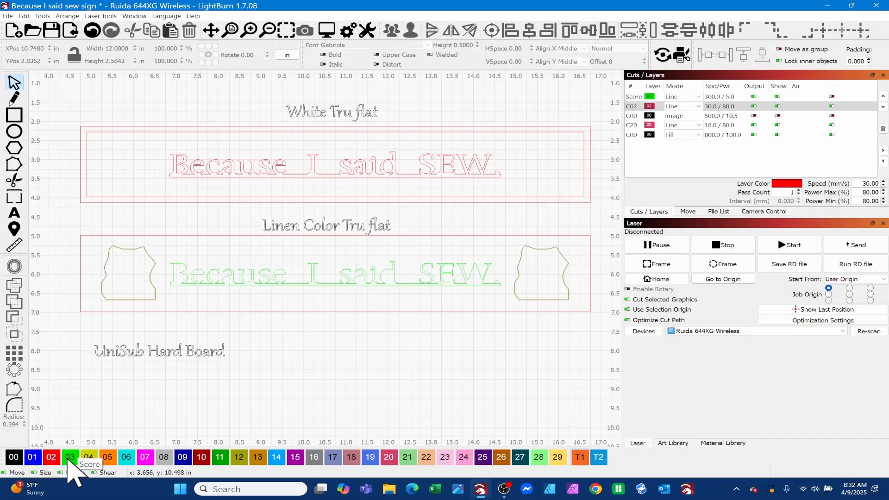
mouse_move(229, 258)
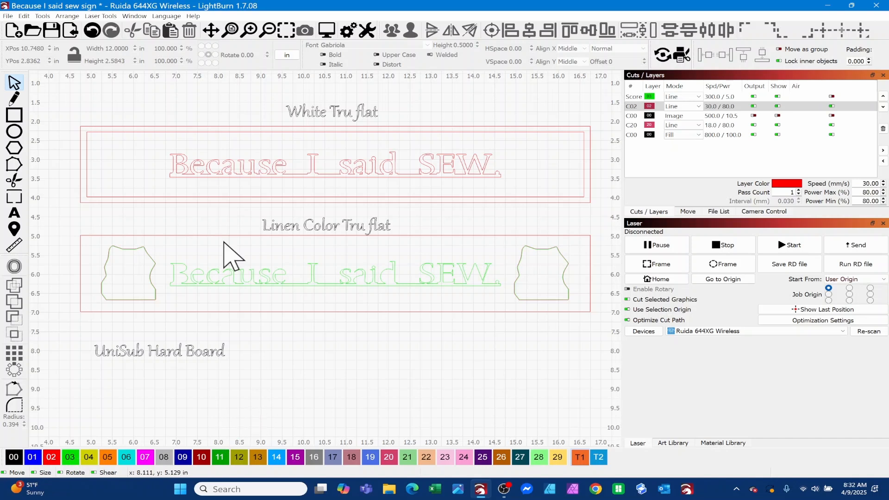
mouse_move(274, 256)
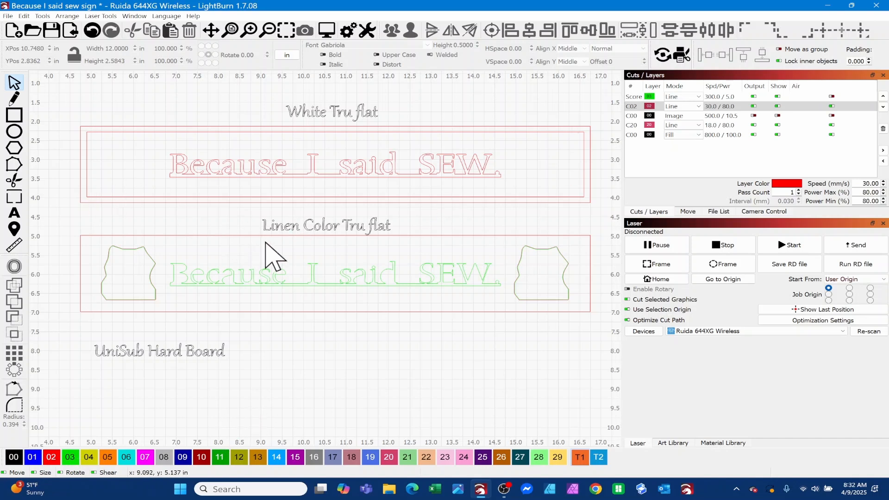
mouse_move(315, 293)
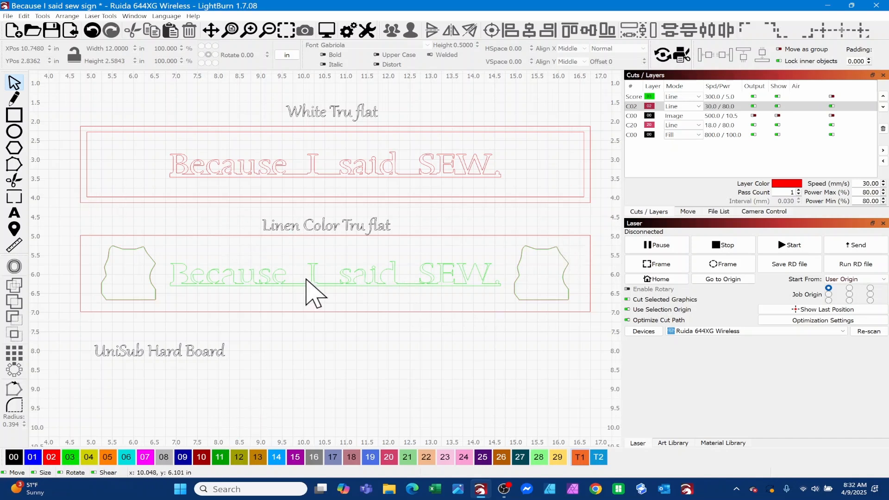
mouse_move(445, 262)
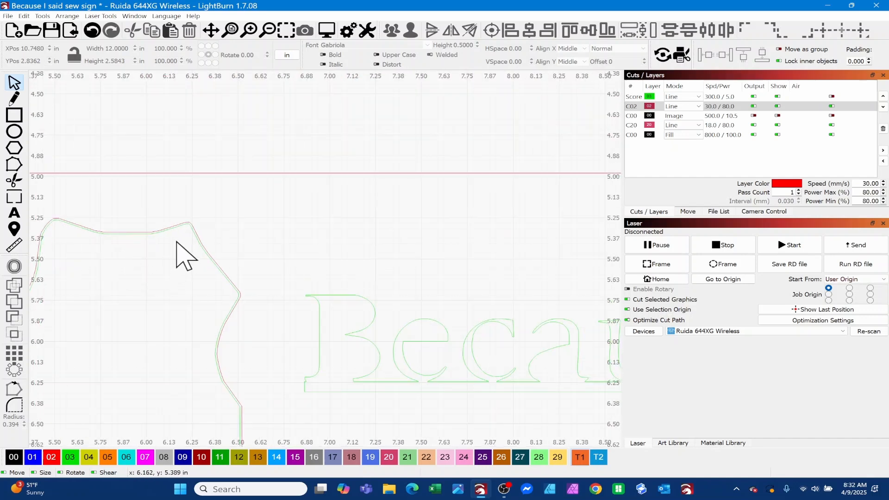
mouse_move(128, 234)
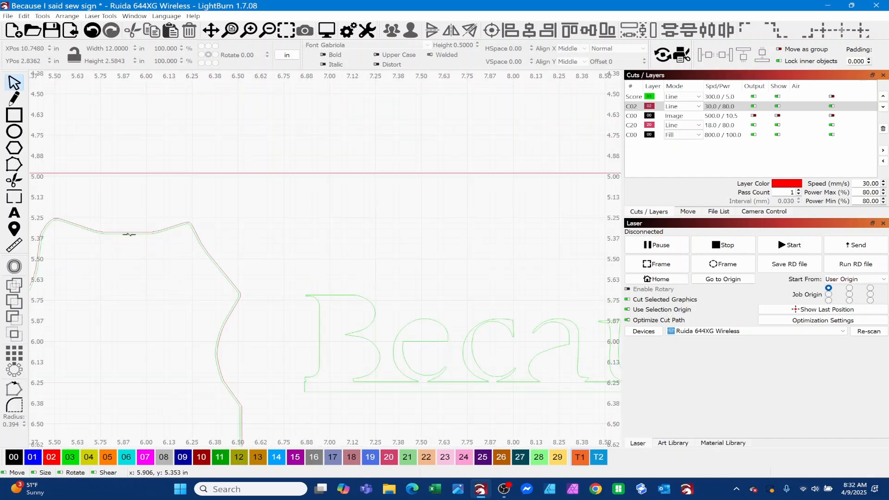
mouse_move(195, 247)
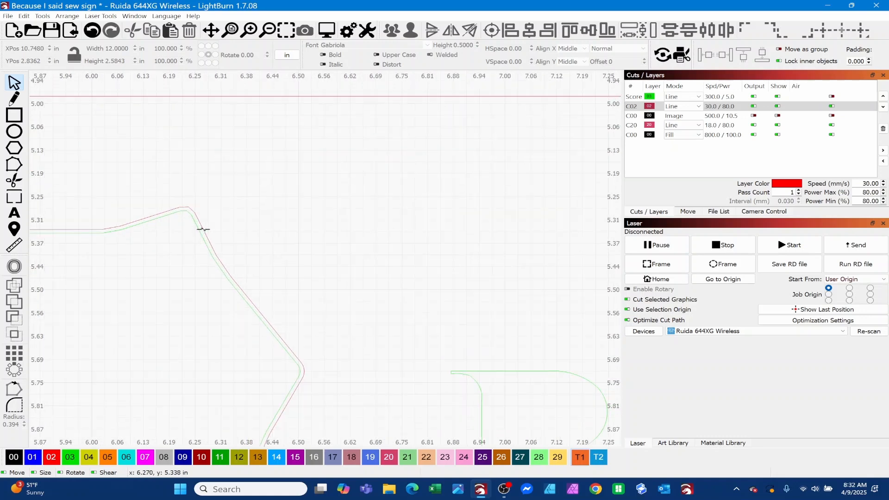
mouse_move(203, 240)
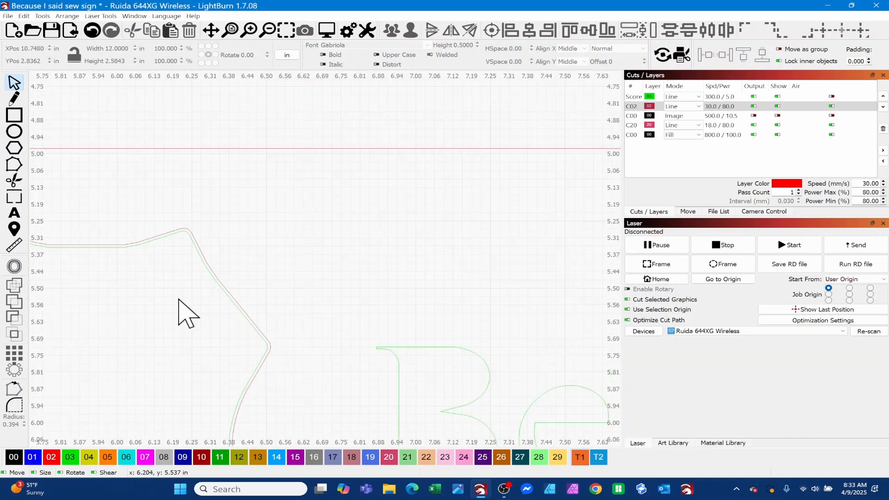
scroll("down", 3)
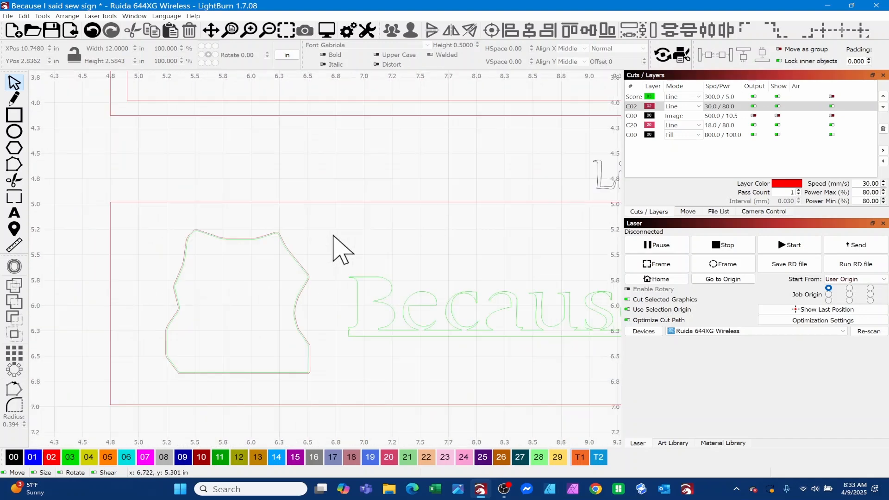
Step: Select the two UniSub Hard Board side-piece outlines on the C20 layer
left_click(238, 284)
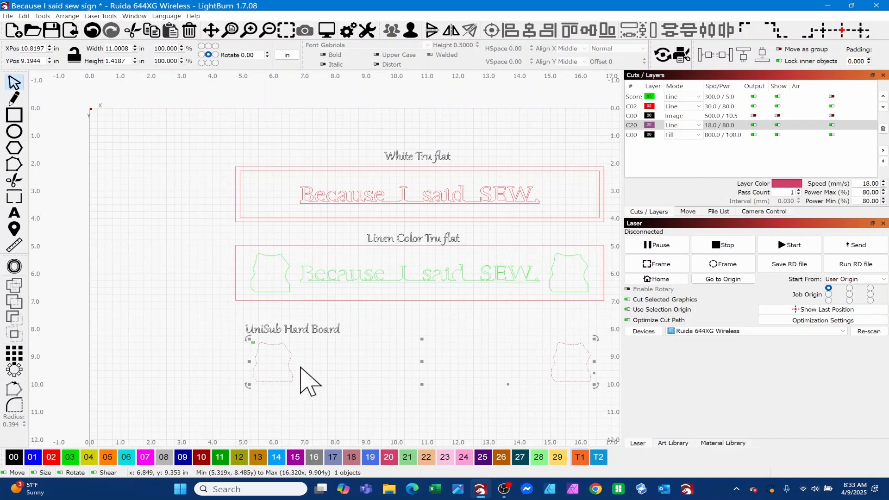
mouse_move(252, 289)
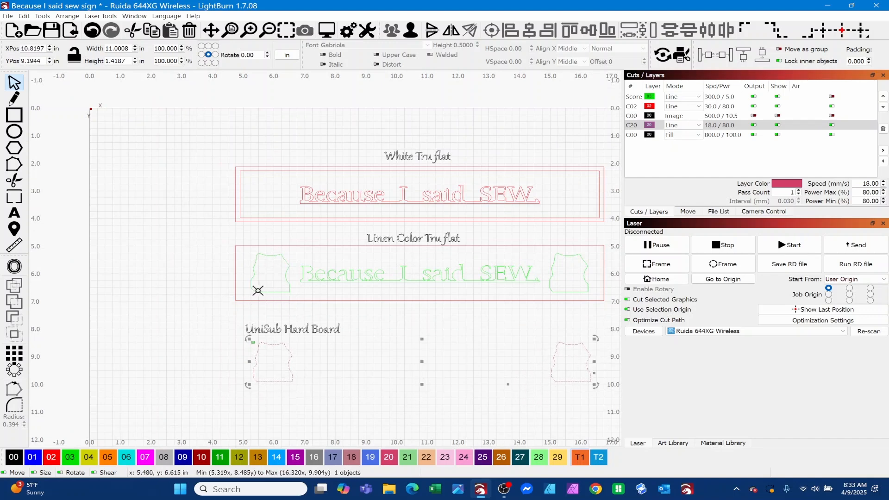
mouse_move(267, 288)
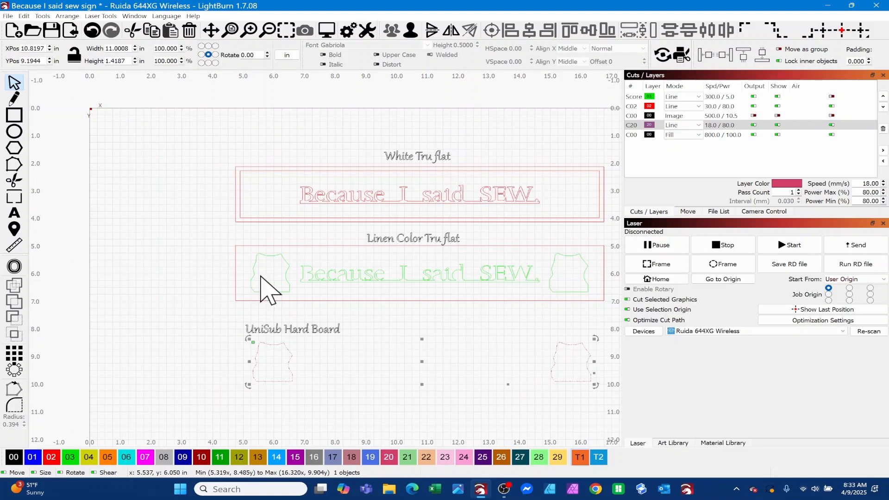
mouse_move(238, 317)
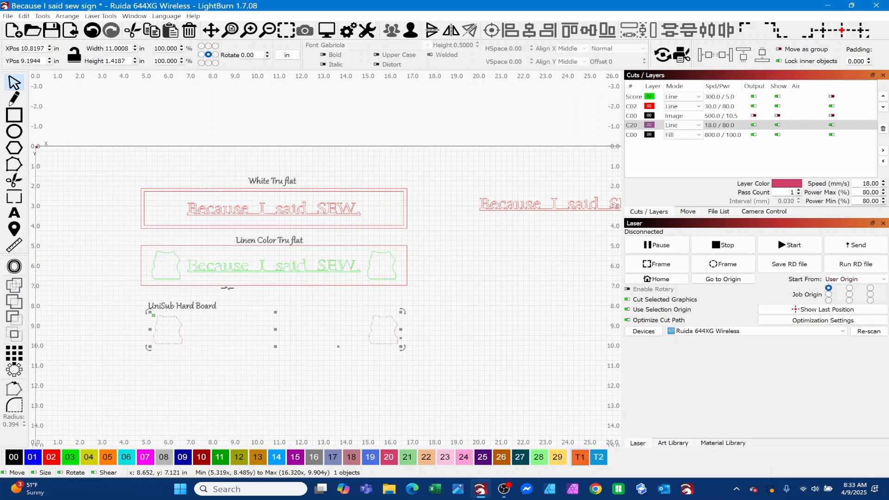
mouse_move(439, 300)
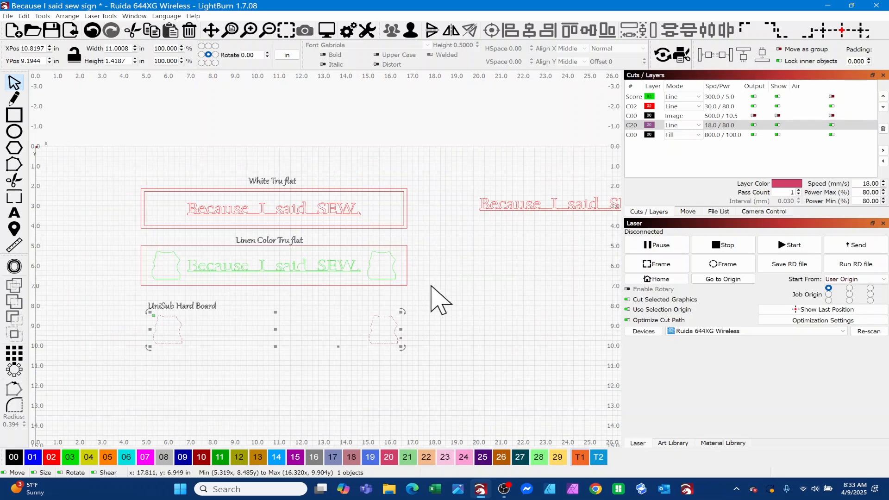
mouse_move(462, 272)
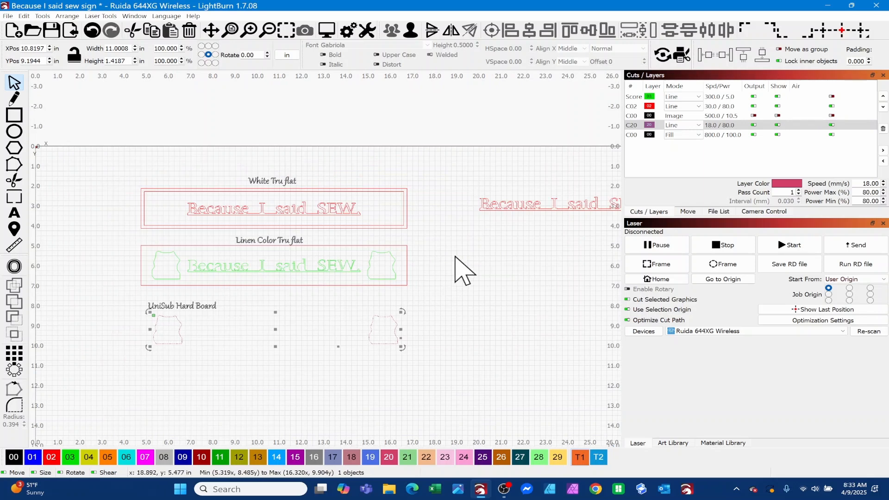
mouse_move(485, 267)
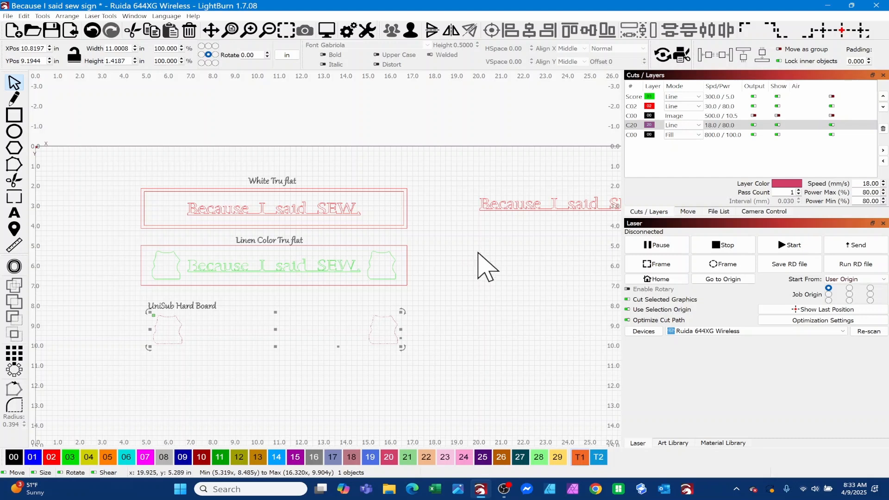
mouse_move(477, 289)
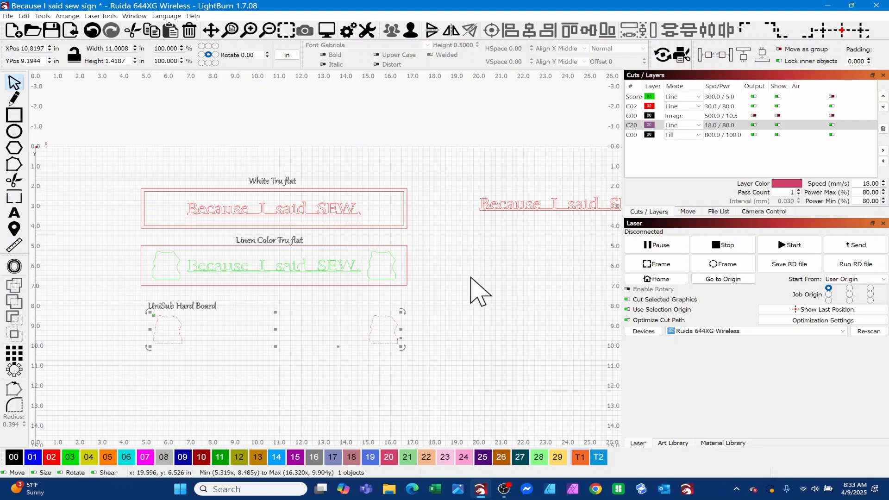
mouse_move(502, 261)
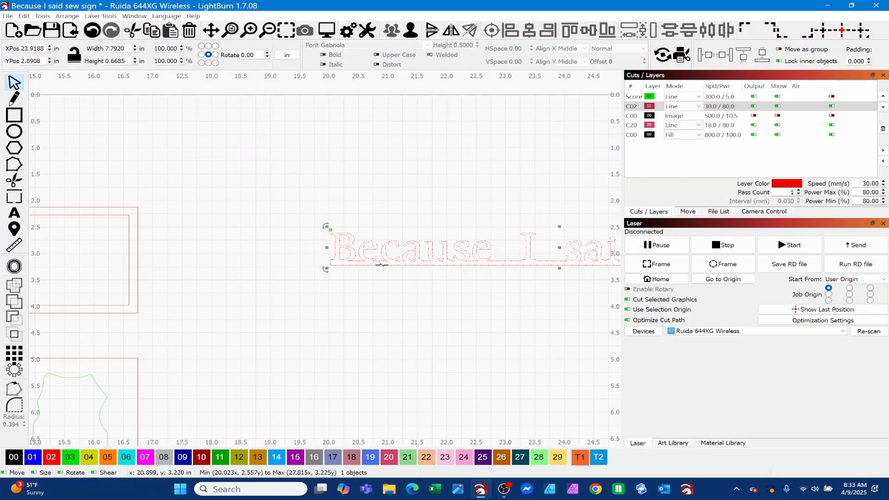
mouse_move(15, 266)
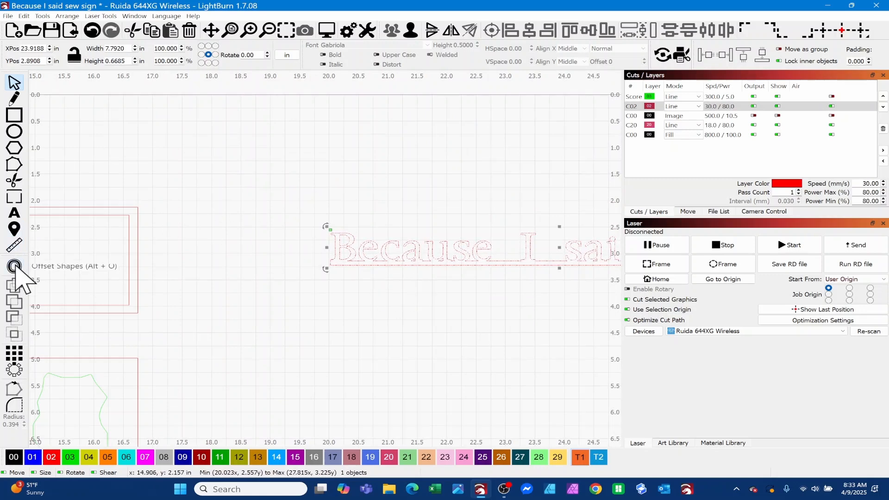
Step: Offset the red lettering copy inward by 0.01 with round corners
left_click(14, 266)
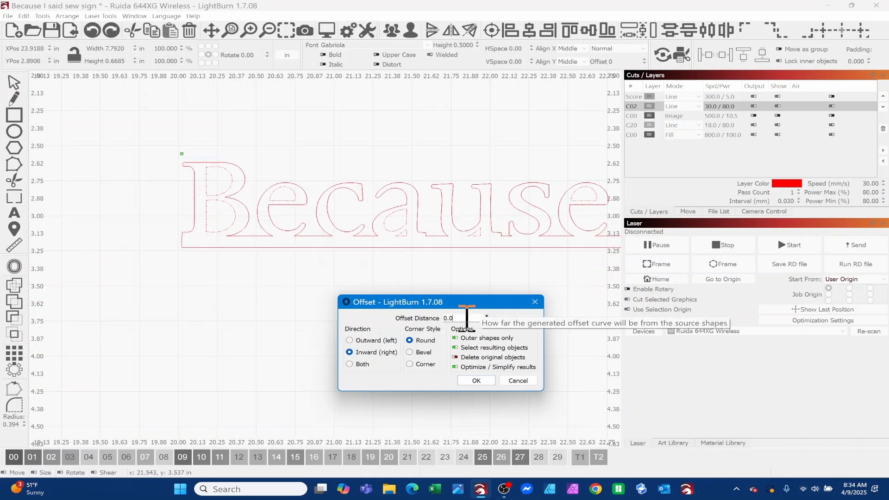
left_click(485, 315)
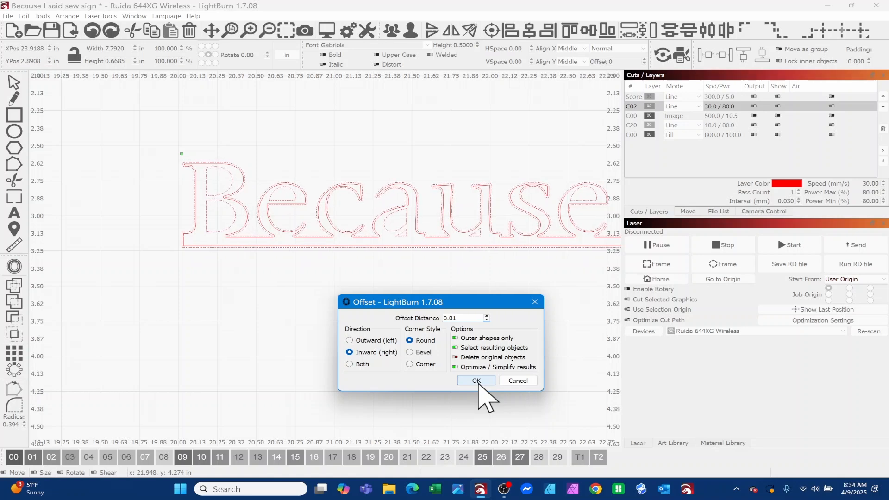
left_click(475, 380)
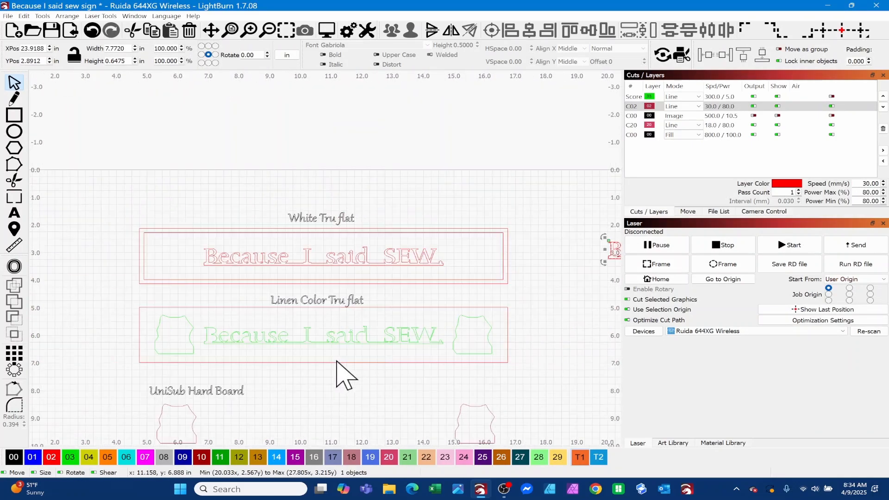
scroll("down", 3)
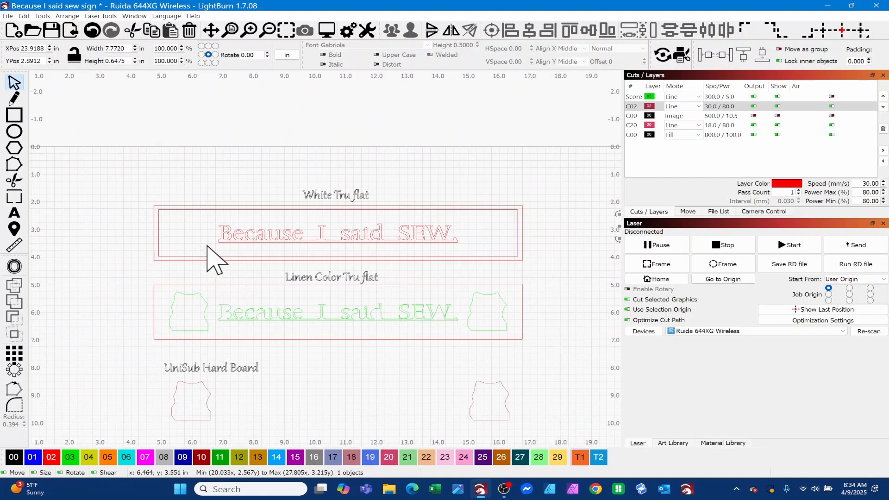
mouse_move(156, 289)
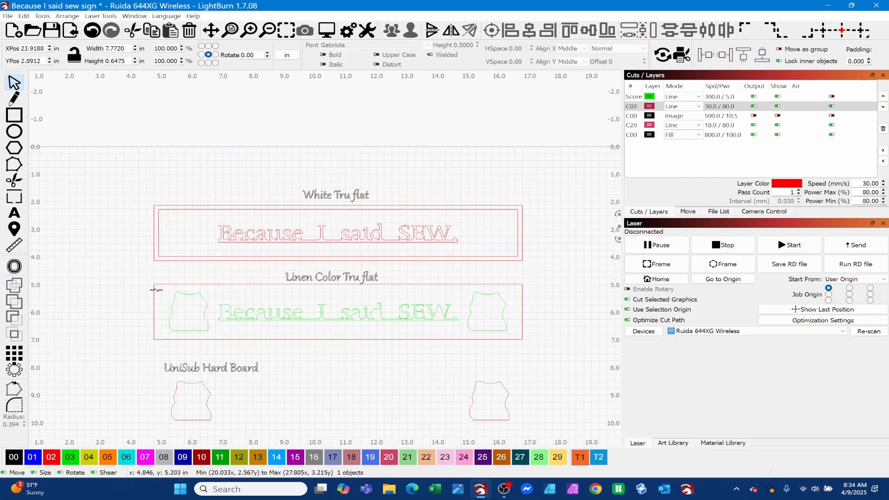
mouse_move(298, 318)
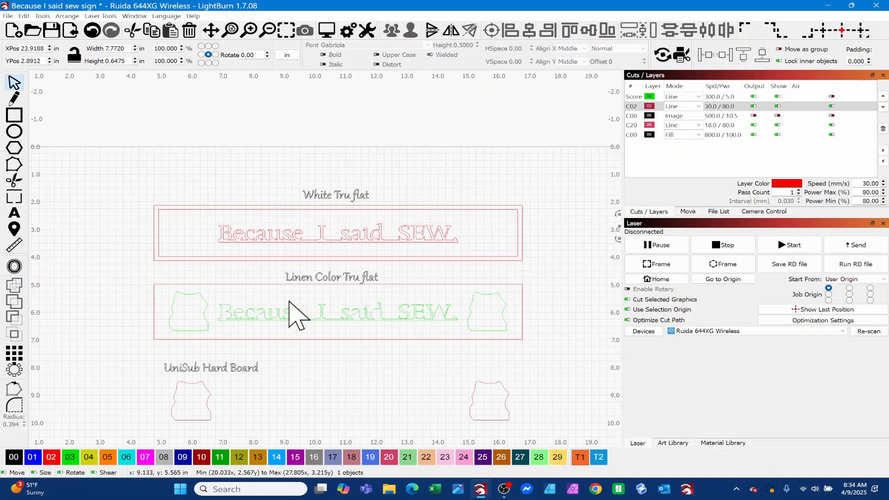
scroll("down", 3)
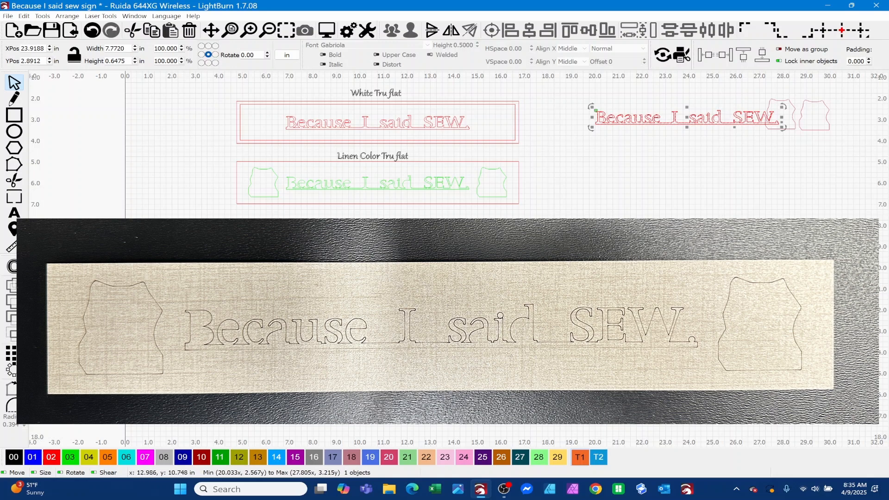
mouse_move(698, 431)
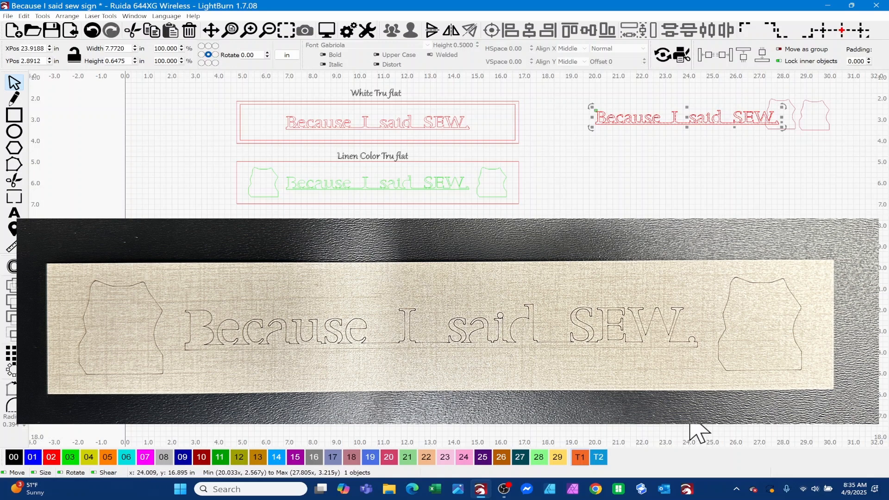
mouse_move(686, 426)
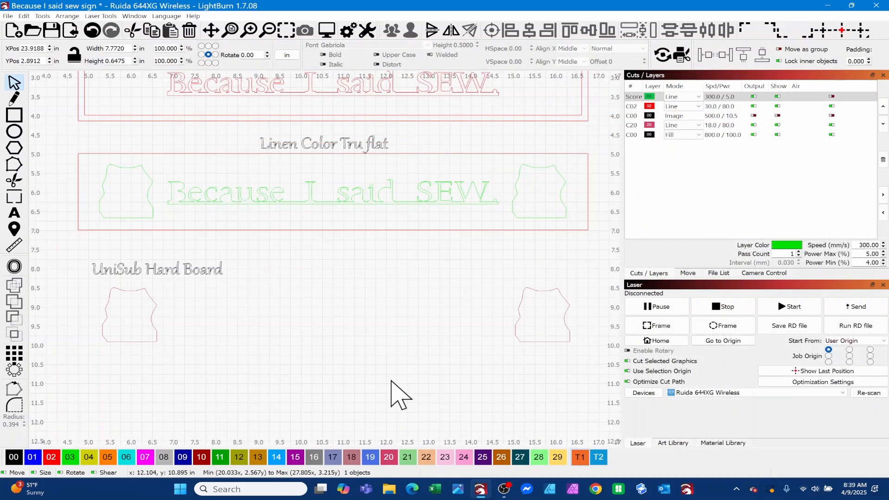
mouse_move(216, 193)
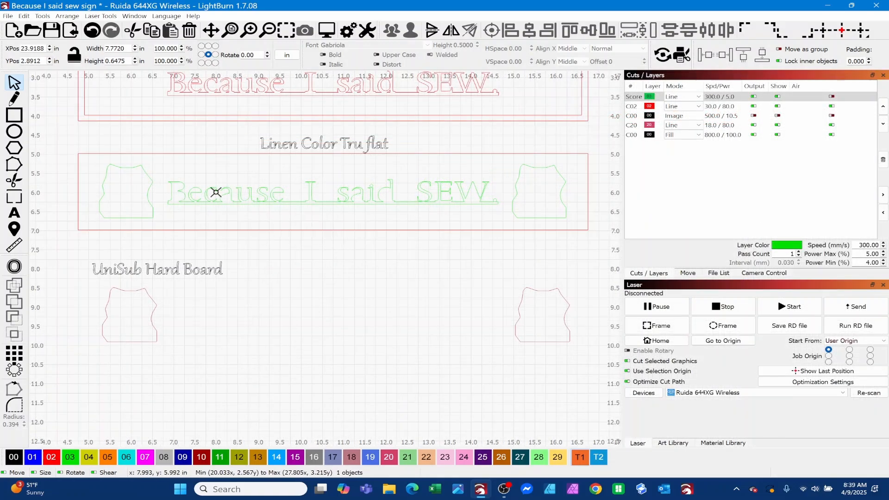
mouse_move(235, 185)
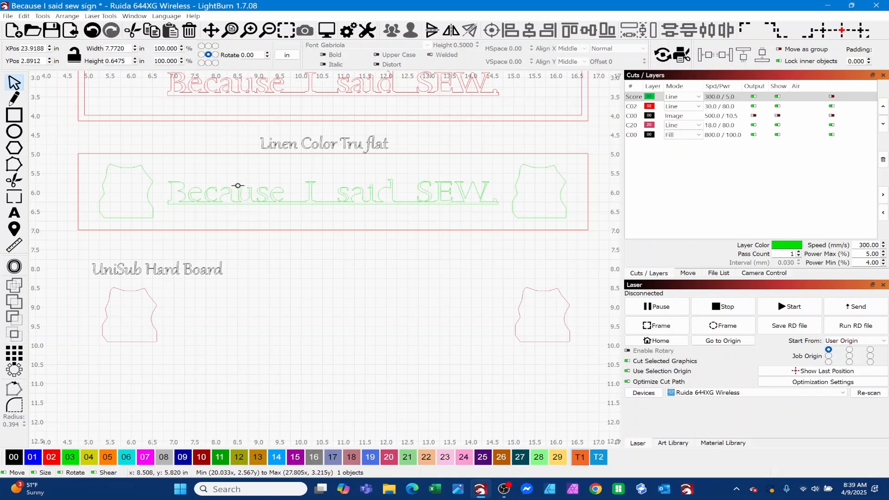
mouse_move(238, 185)
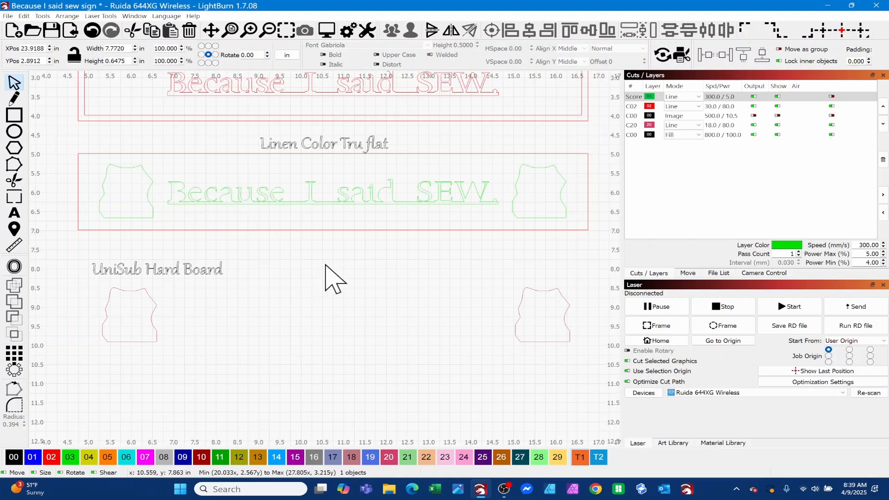
mouse_move(394, 278)
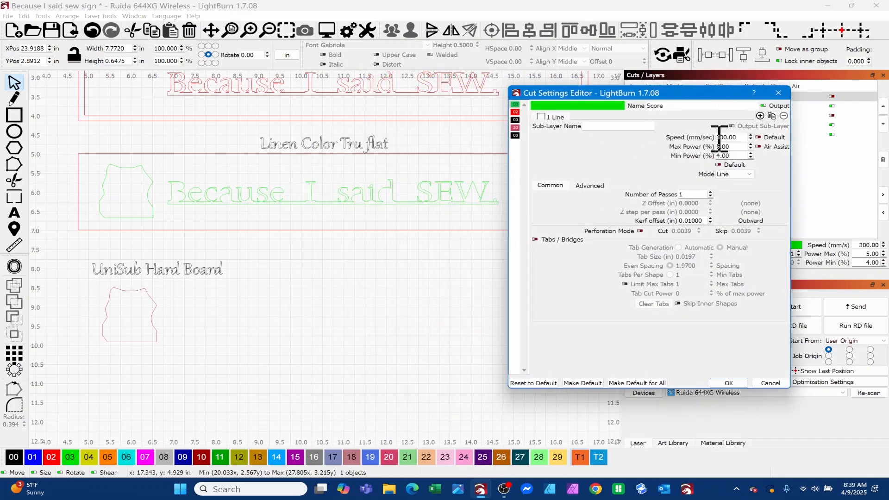
triple_click(726, 146)
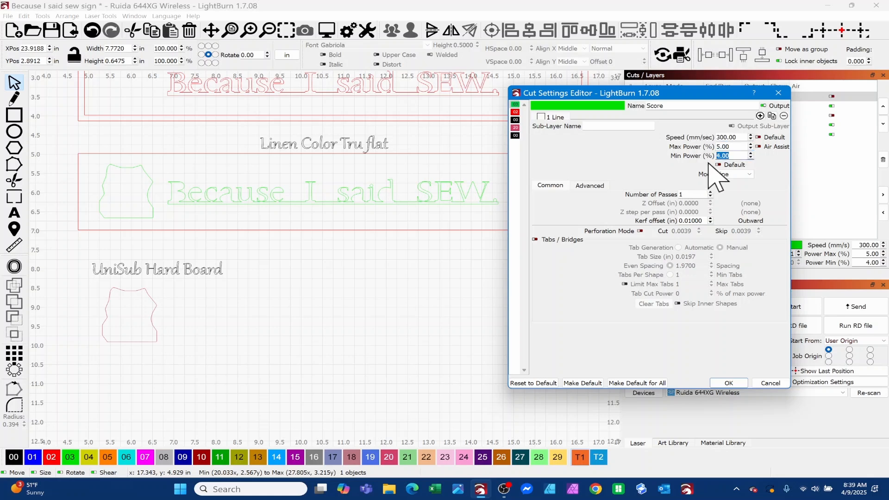
mouse_move(717, 170)
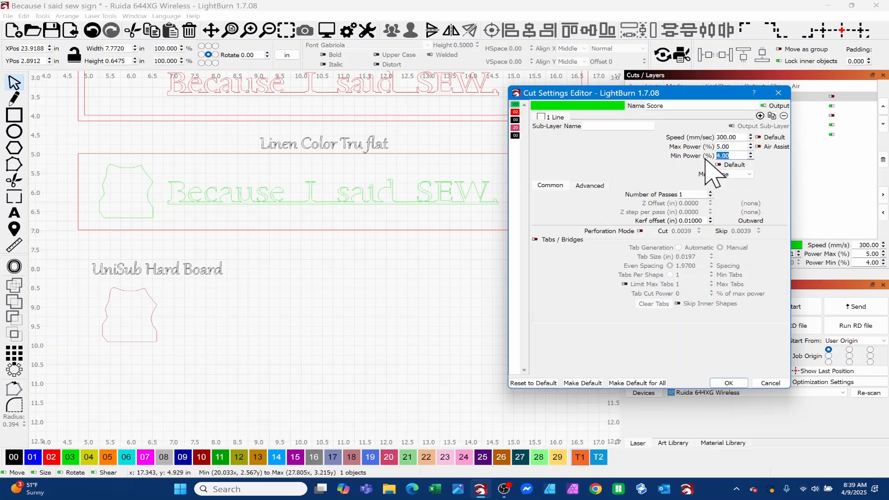
mouse_move(718, 176)
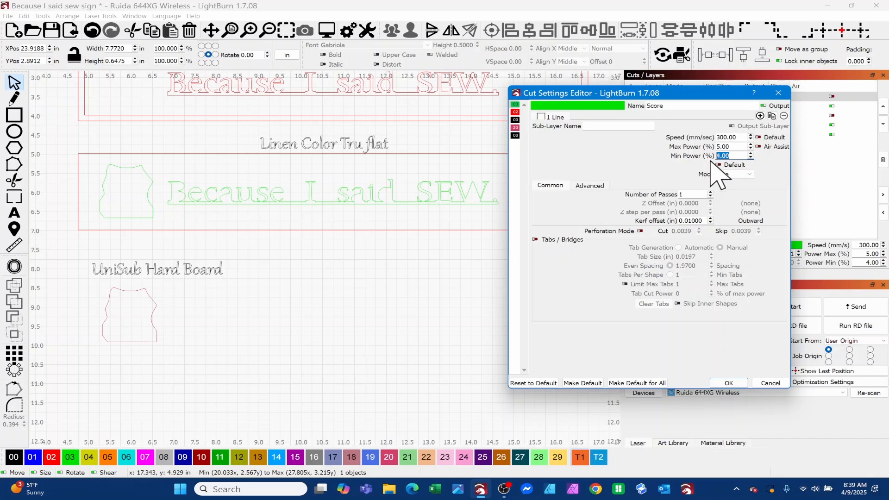
left_click(728, 383)
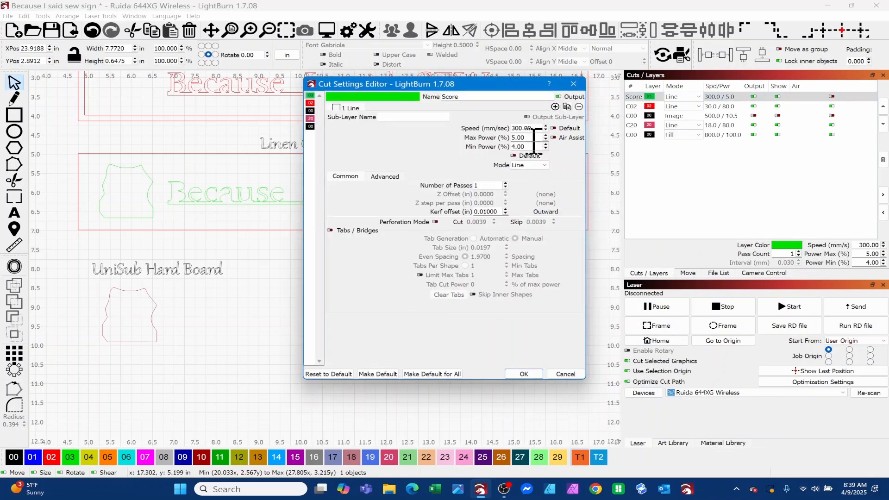
mouse_move(532, 165)
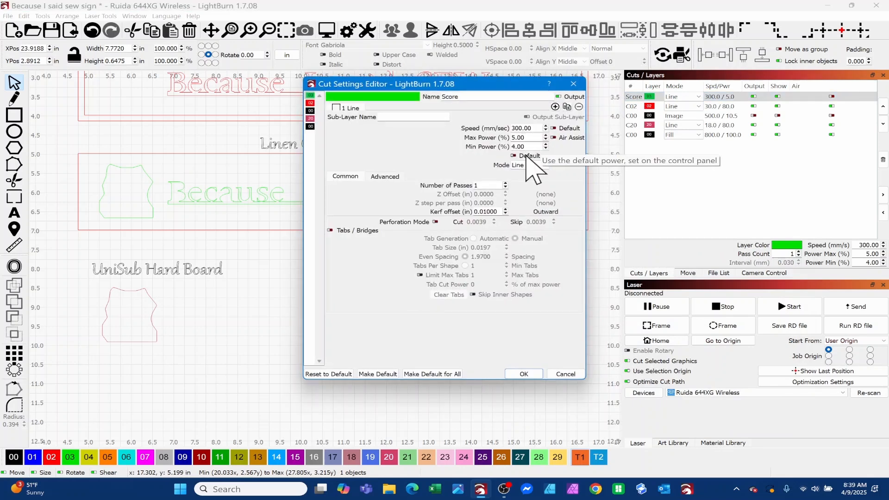
mouse_move(513, 137)
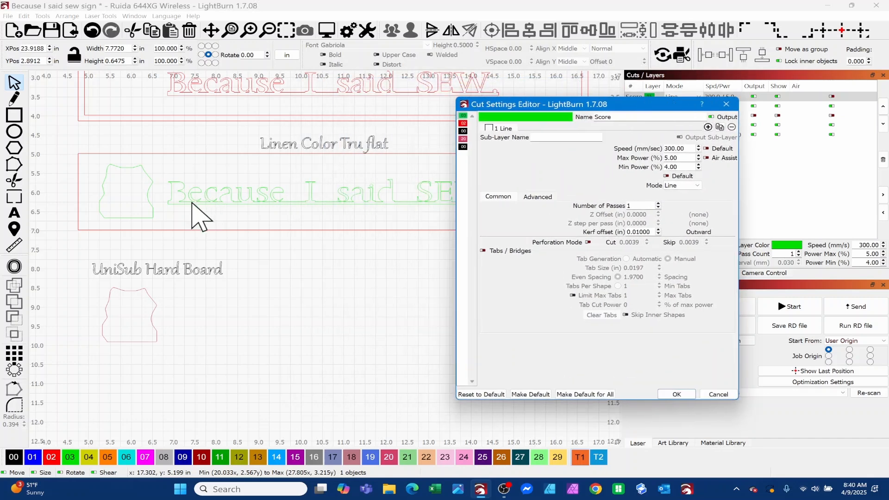
mouse_move(111, 192)
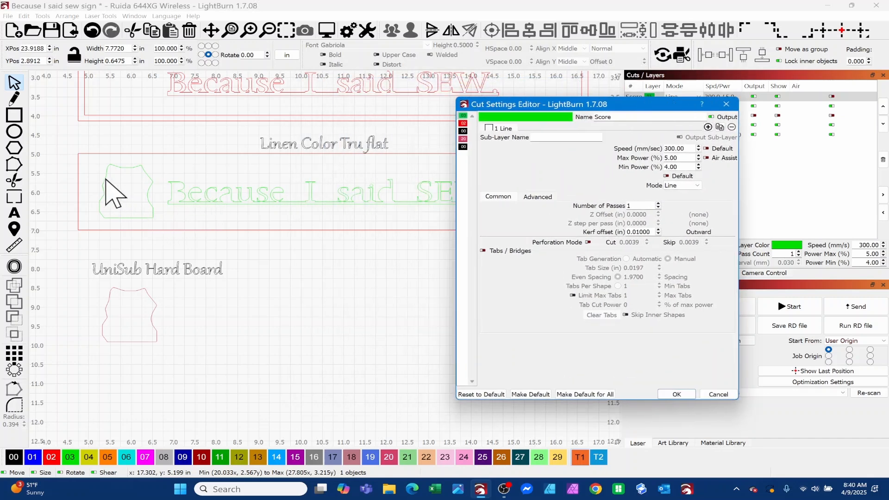
mouse_move(114, 235)
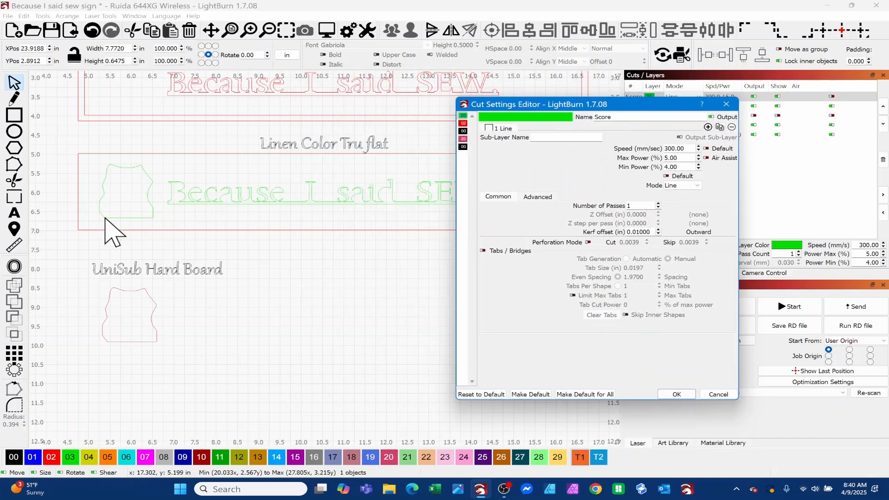
mouse_move(128, 255)
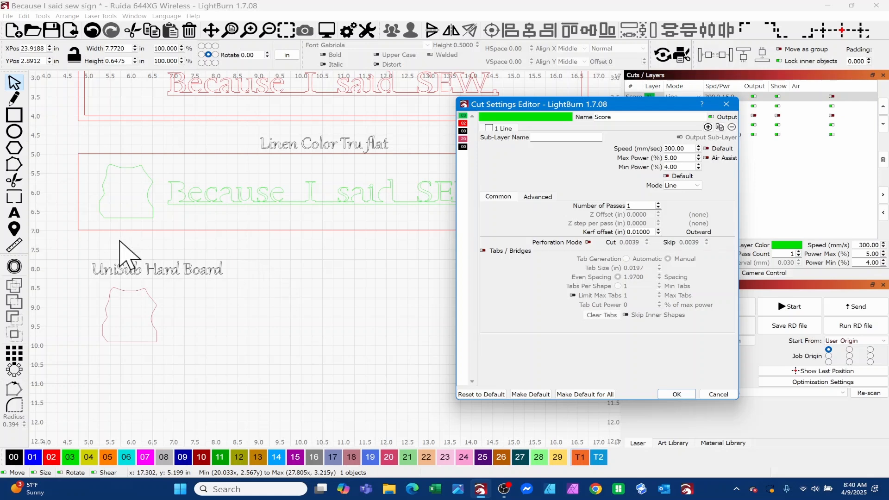
mouse_move(115, 235)
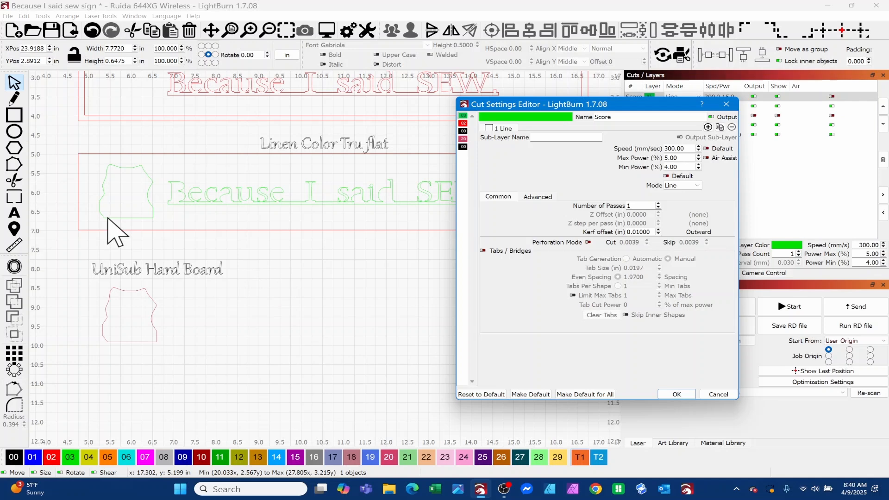
mouse_move(158, 235)
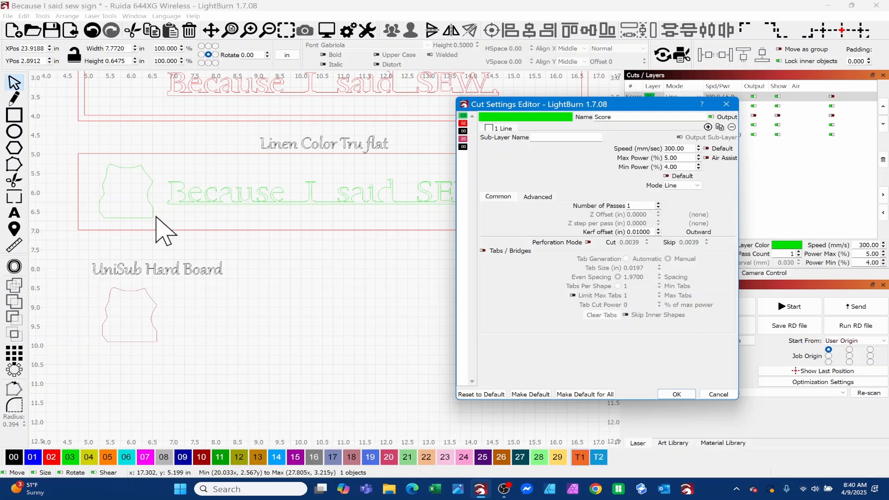
mouse_move(164, 230)
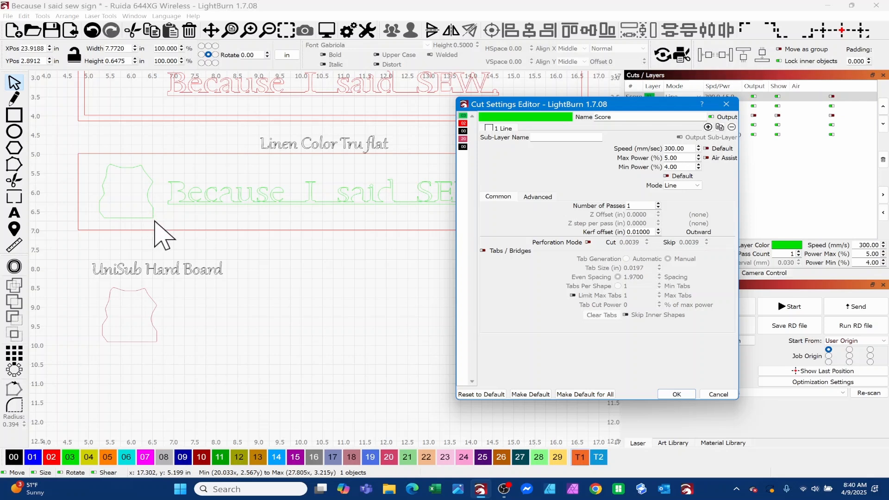
mouse_move(141, 176)
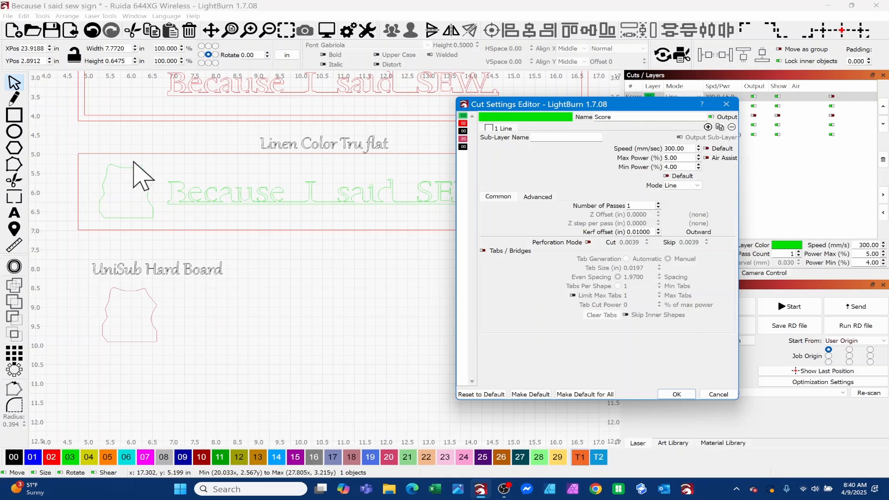
mouse_move(655, 182)
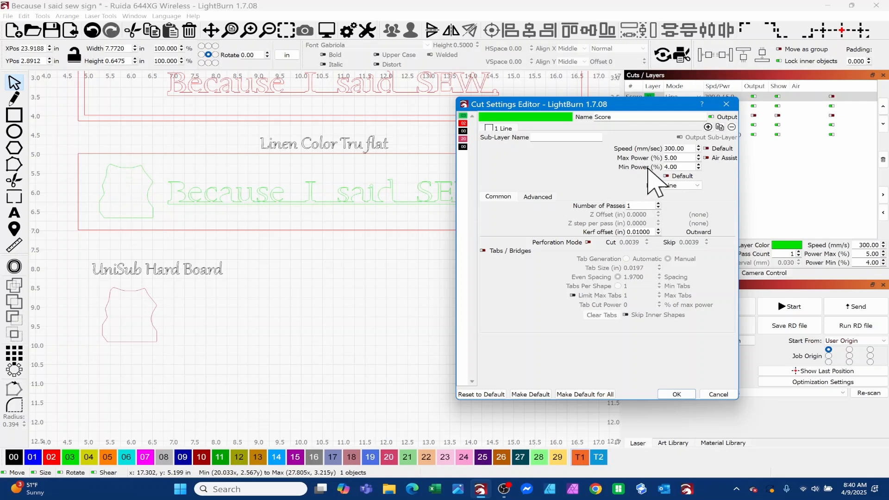
mouse_move(655, 184)
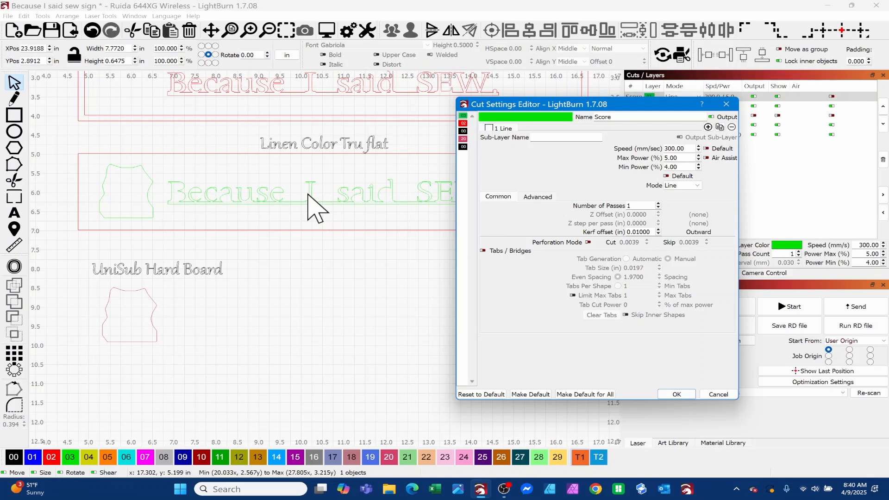
mouse_move(377, 230)
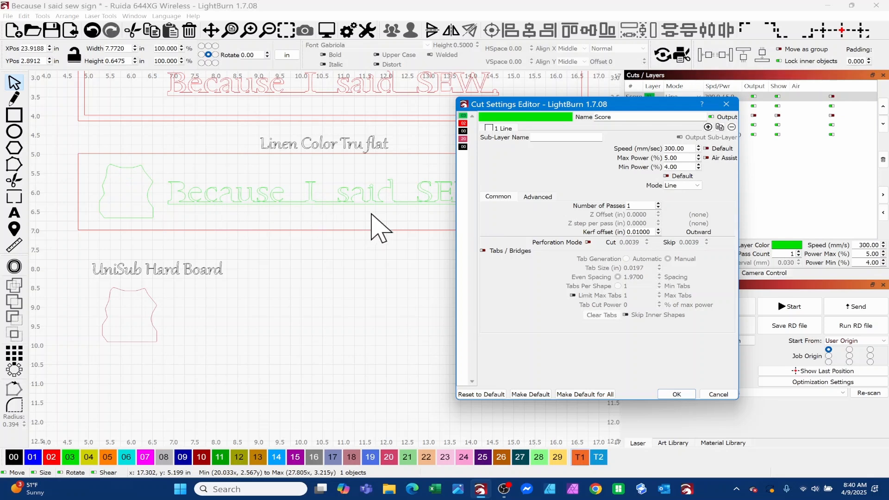
mouse_move(402, 210)
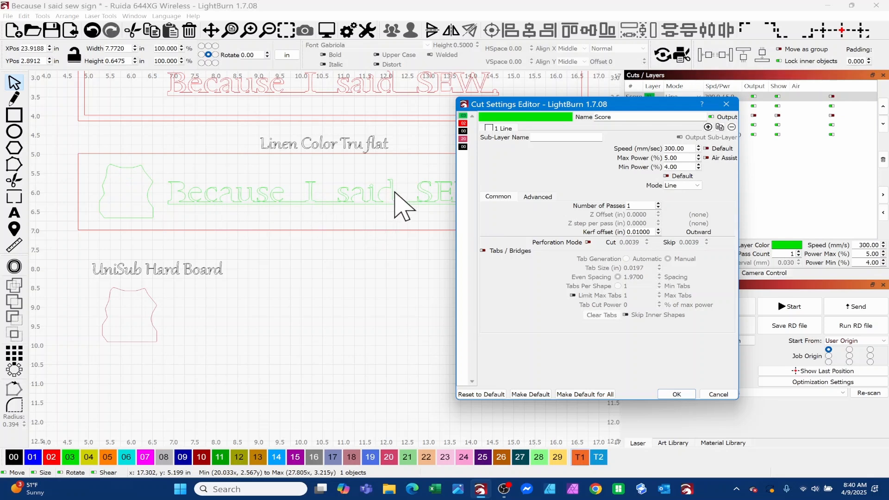
mouse_move(480, 244)
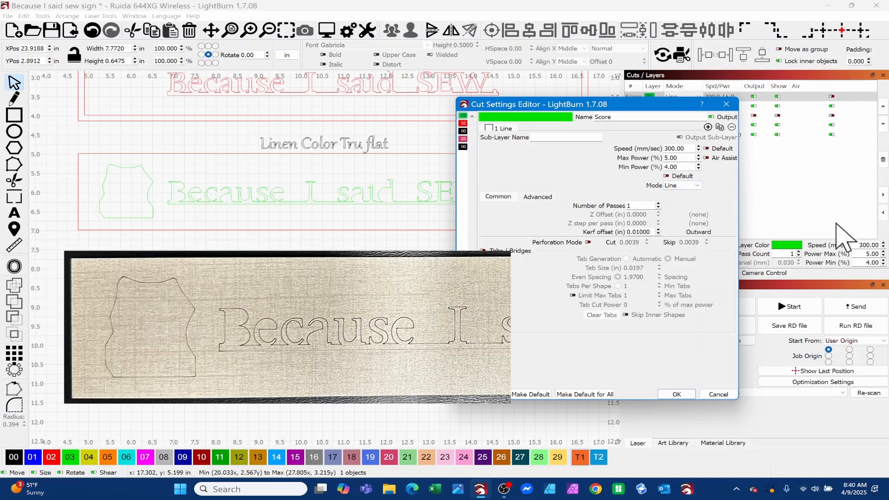
Step: Confirm the Score layer at 300 speed, 5% max and 4% min power
triple_click(671, 167)
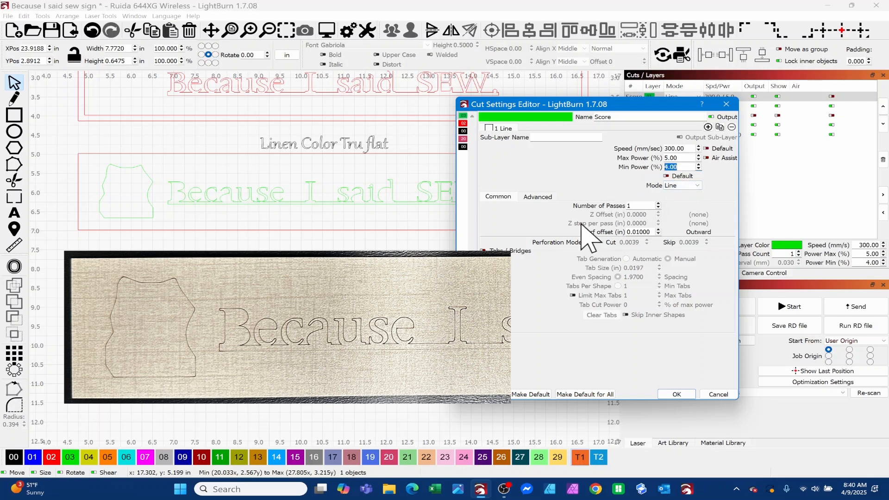
mouse_move(599, 196)
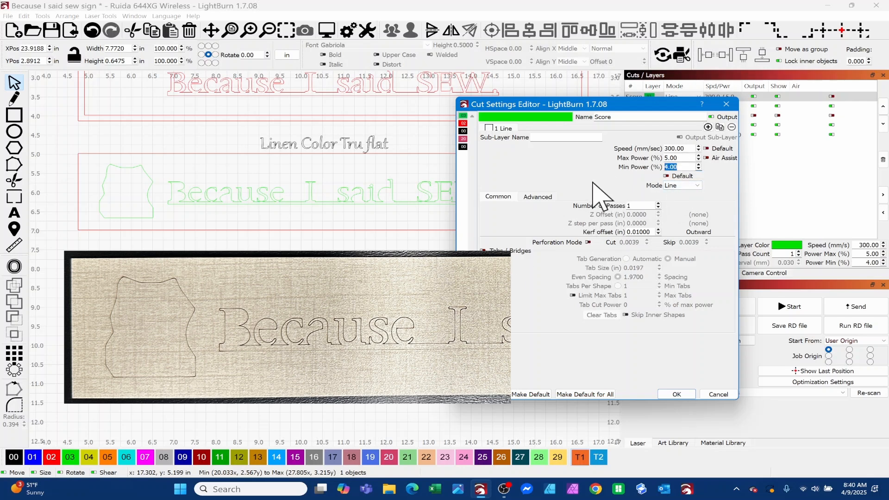
mouse_move(697, 190)
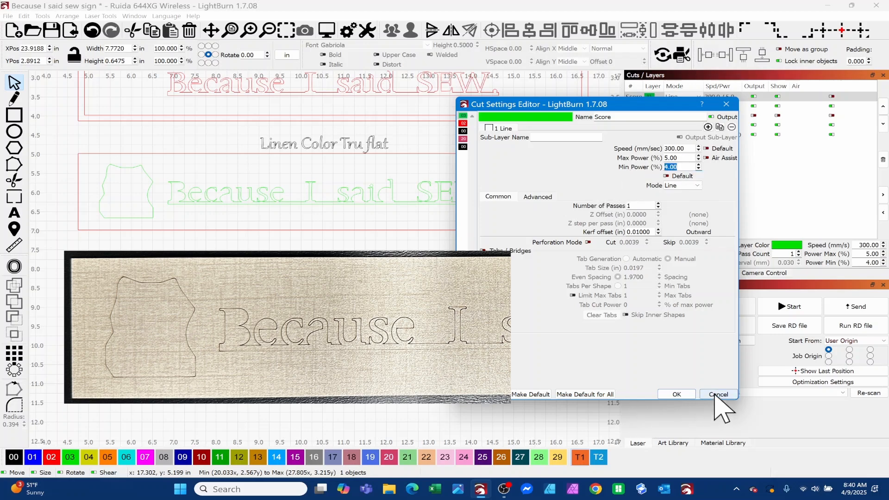
left_click(717, 394)
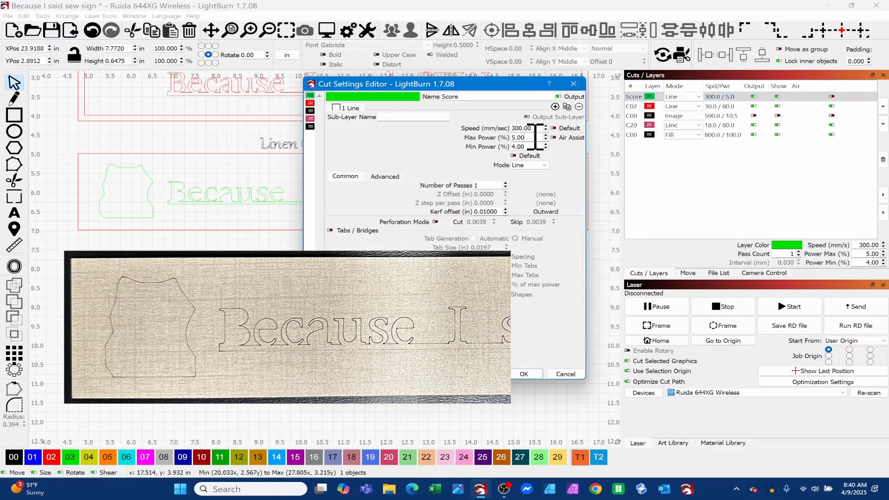
triple_click(518, 146)
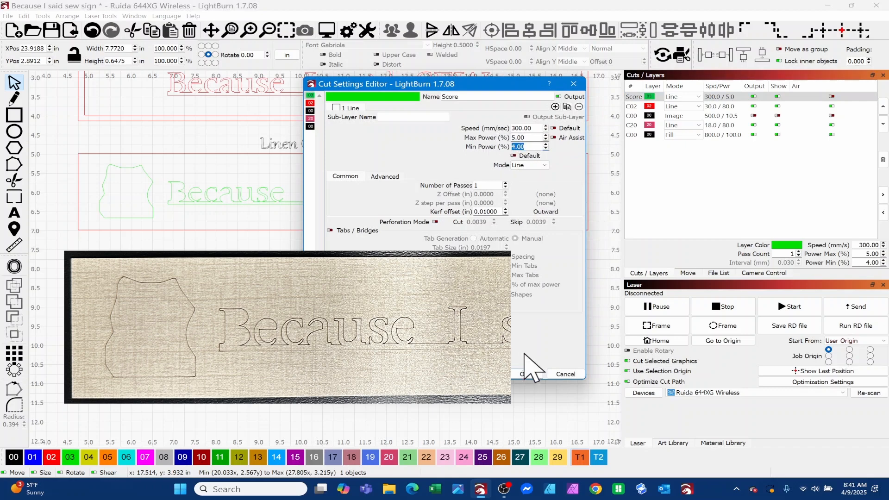
left_click(522, 374)
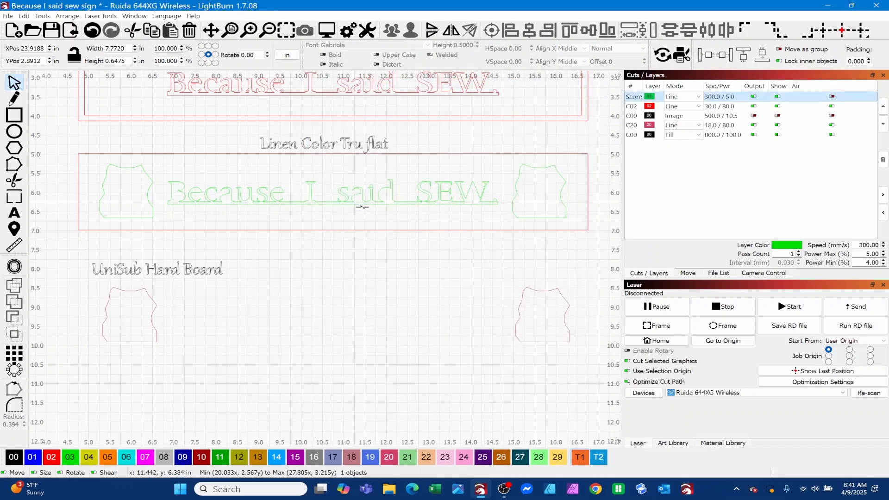
mouse_move(267, 198)
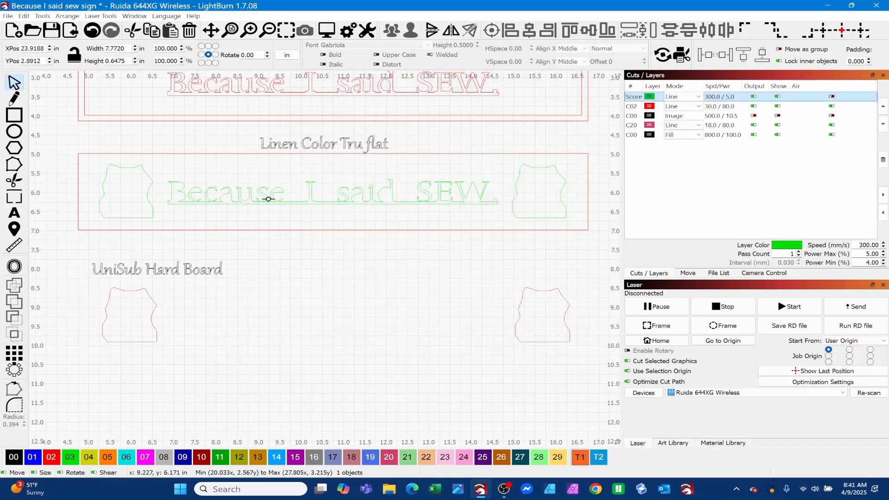